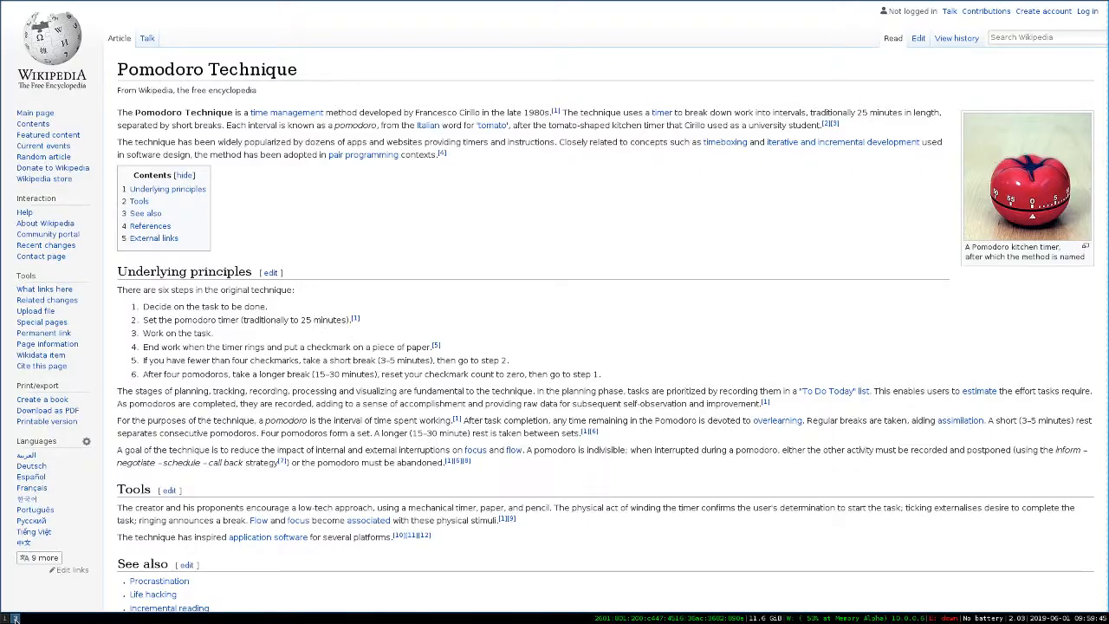
mouse_move(386, 237)
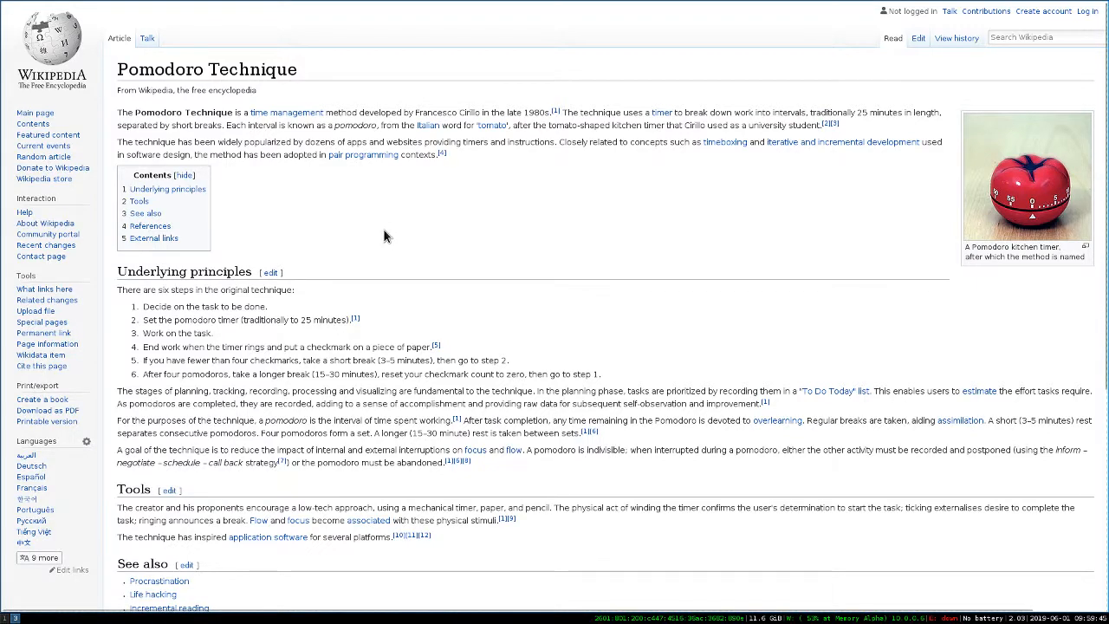
mouse_move(386, 237)
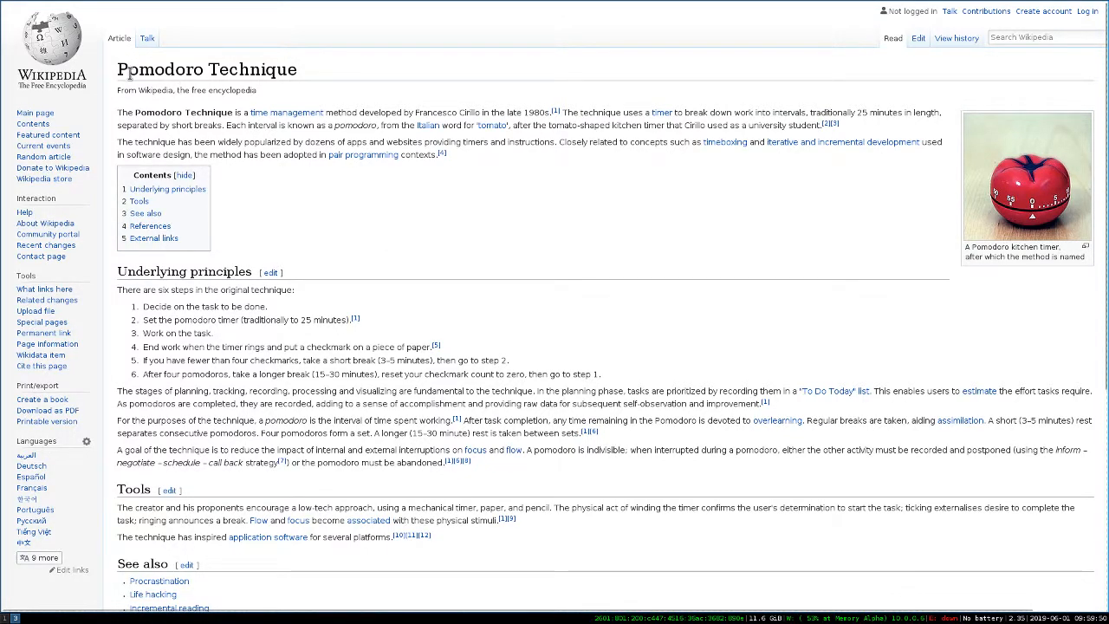
mouse_move(416, 341)
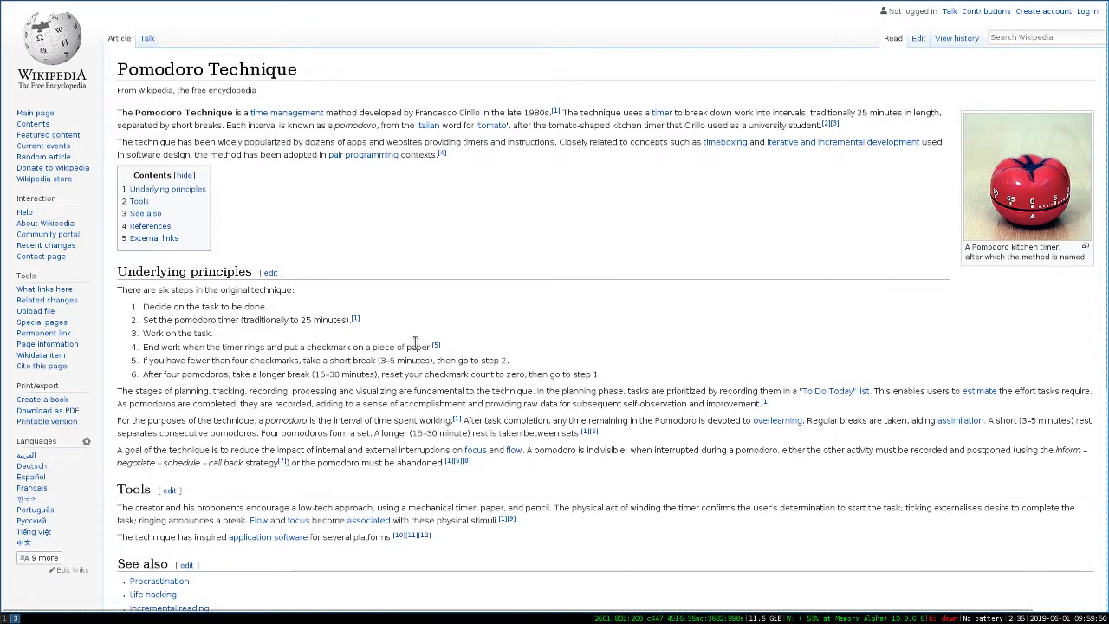
mouse_move(437, 304)
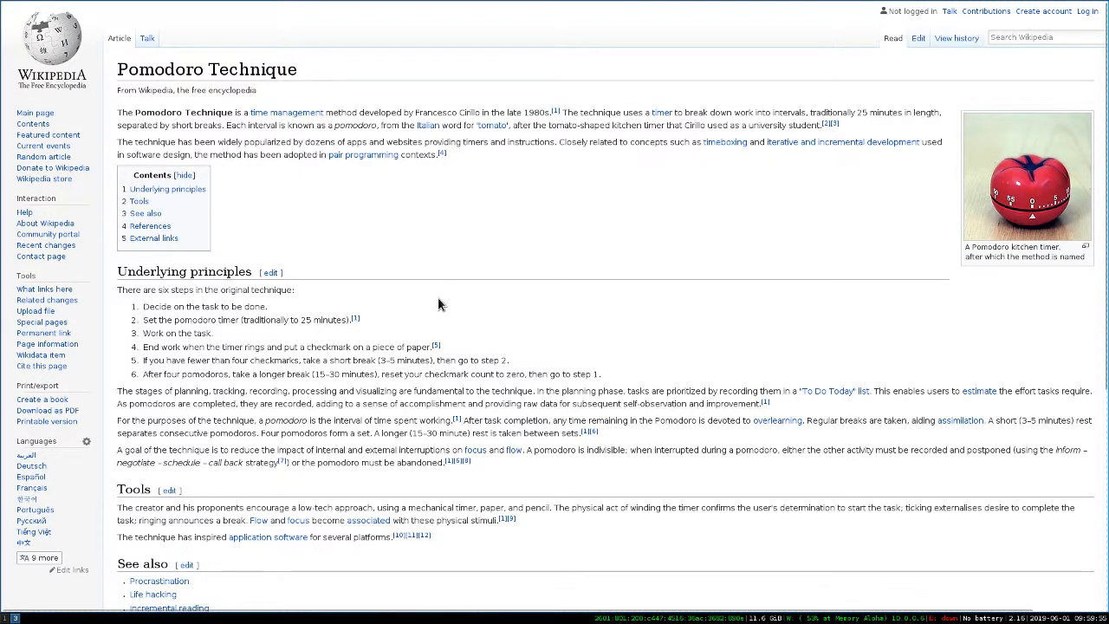
mouse_move(422, 290)
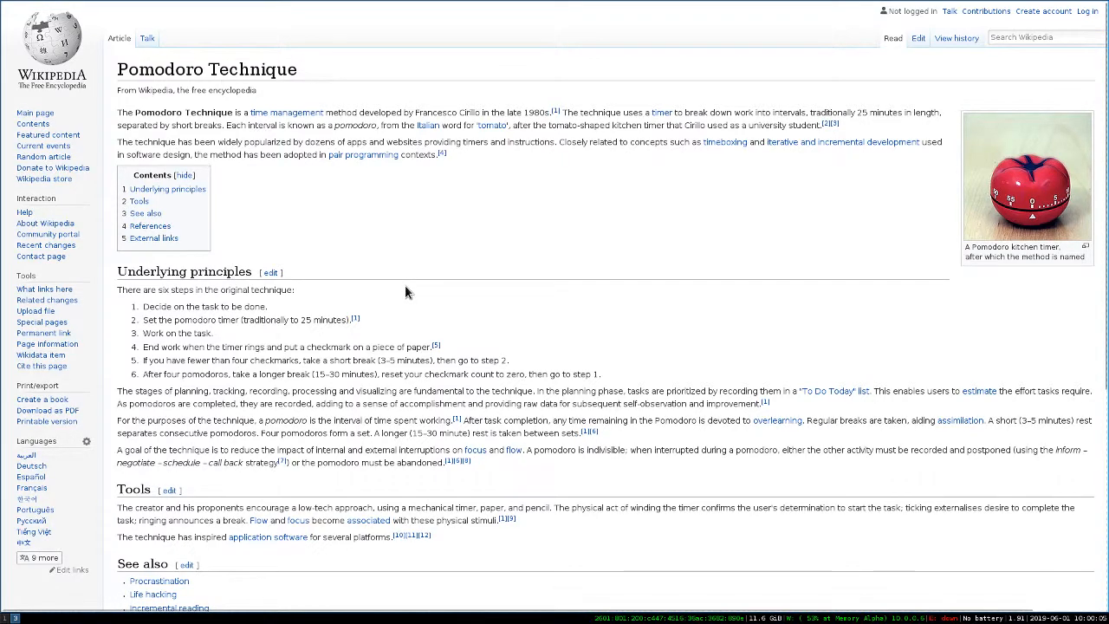
mouse_move(600, 274)
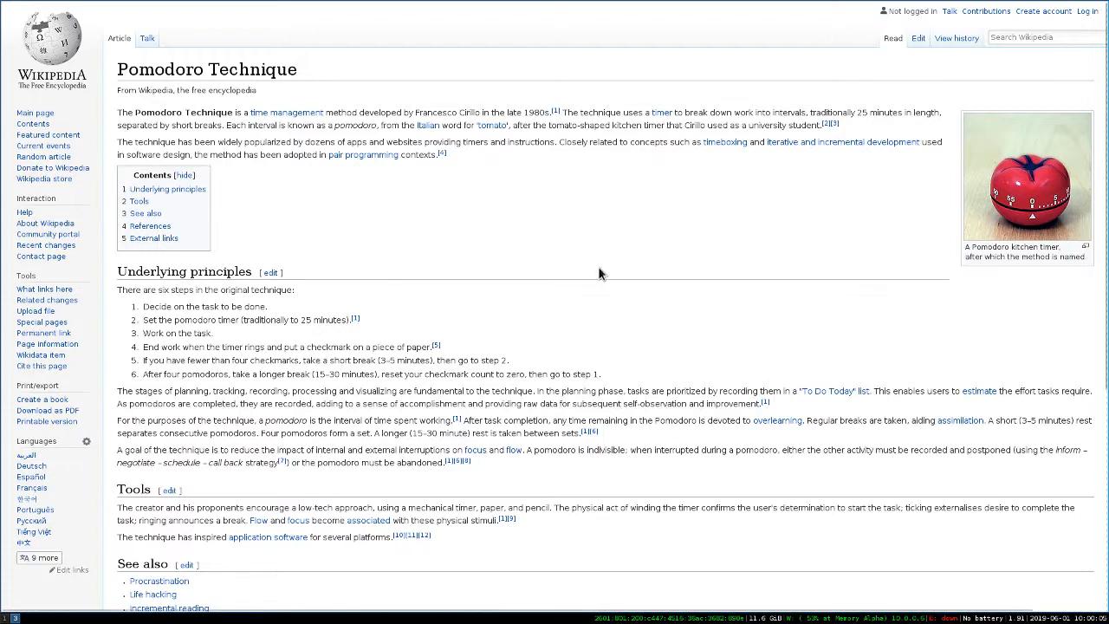
mouse_move(301, 246)
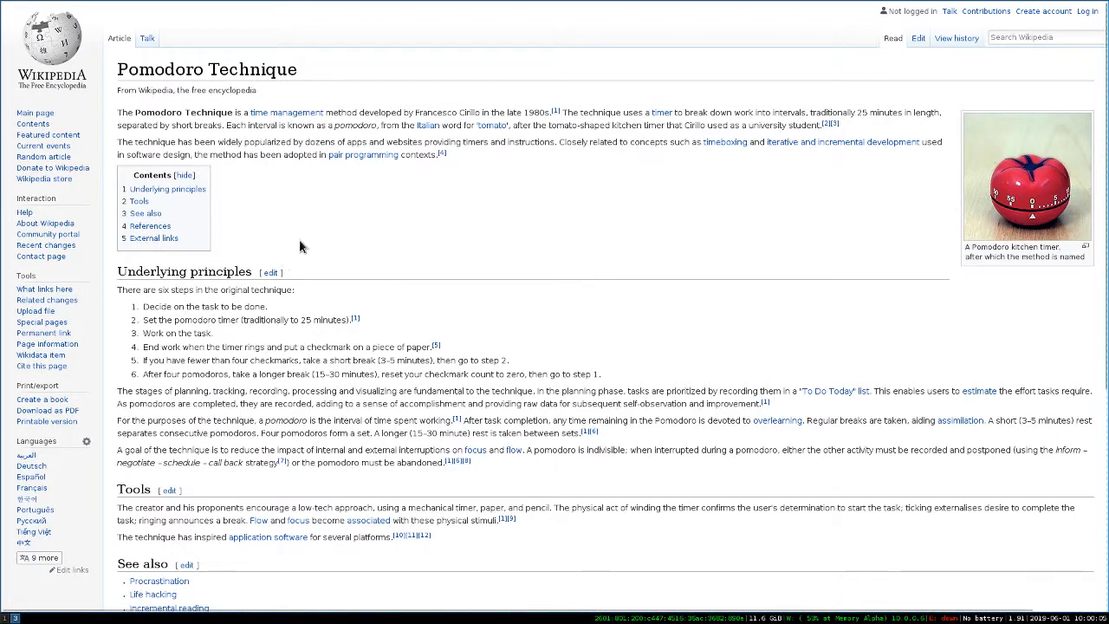
mouse_move(1041, 223)
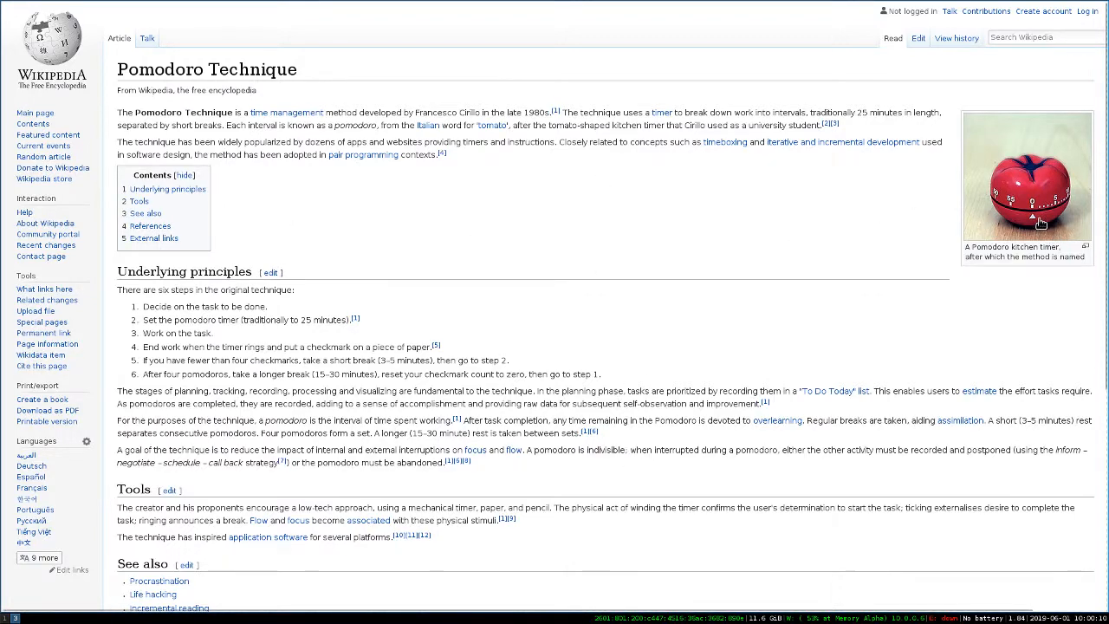
mouse_move(1006, 230)
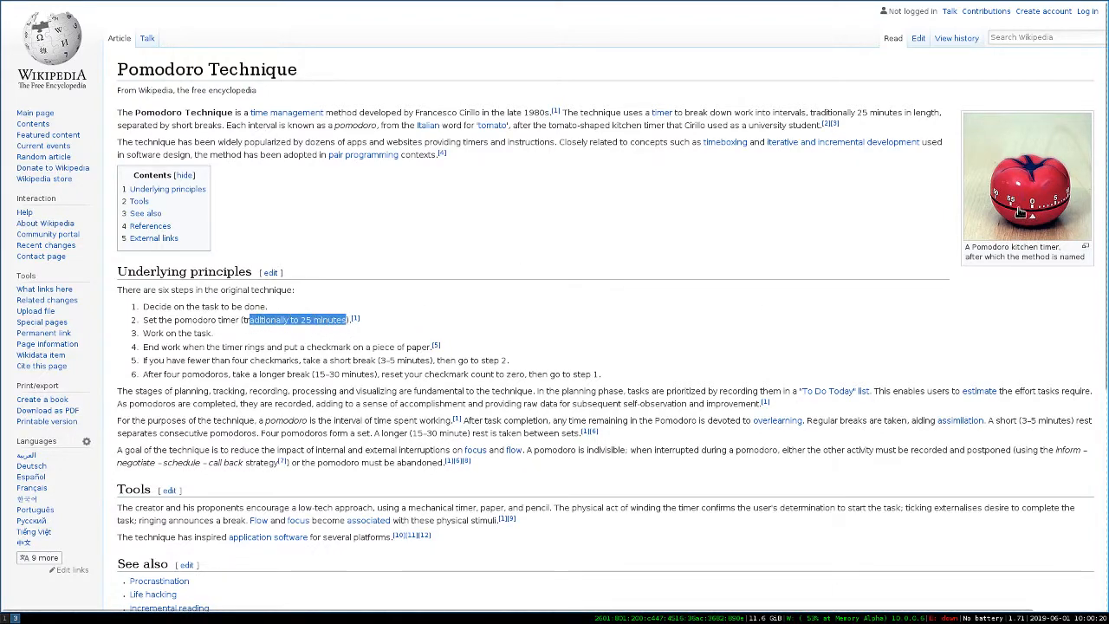
mouse_move(825, 263)
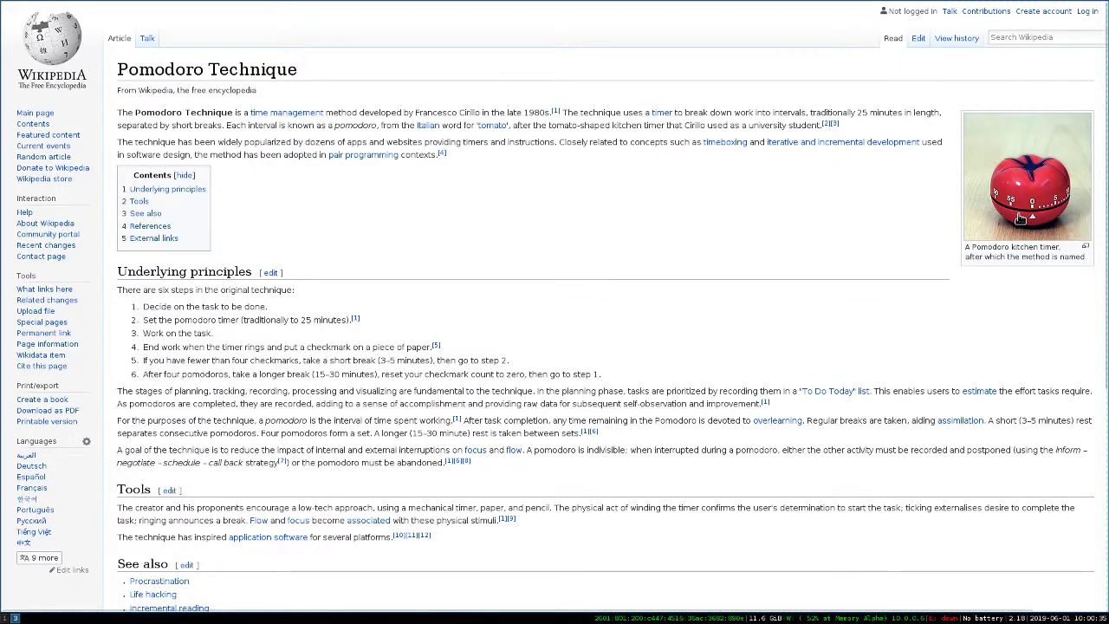
mouse_move(997, 216)
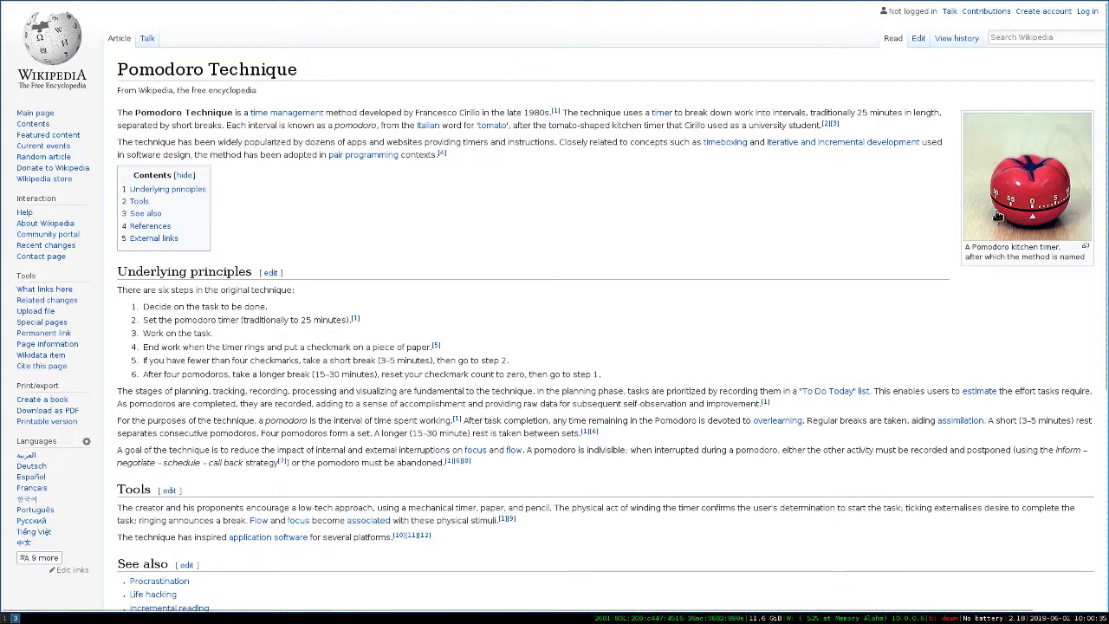
mouse_move(626, 287)
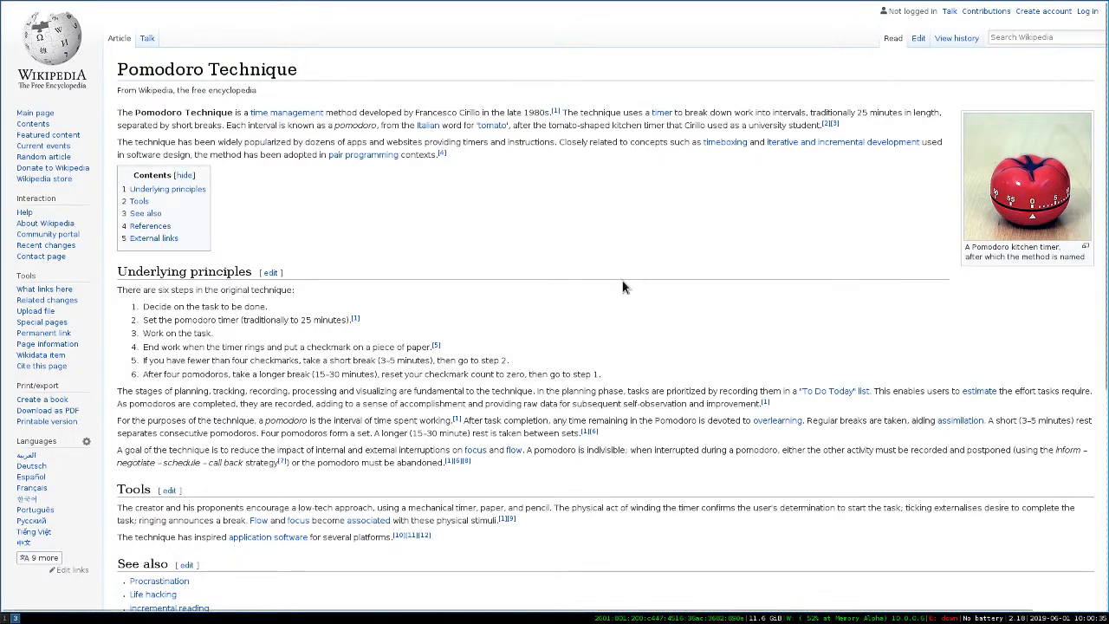
mouse_move(597, 260)
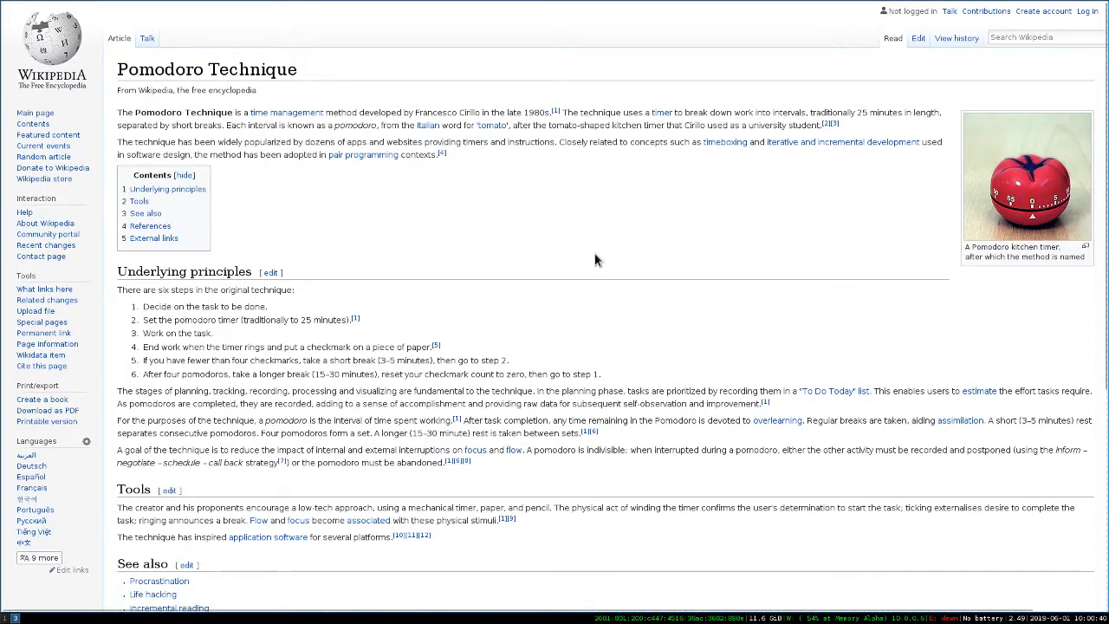
mouse_move(582, 270)
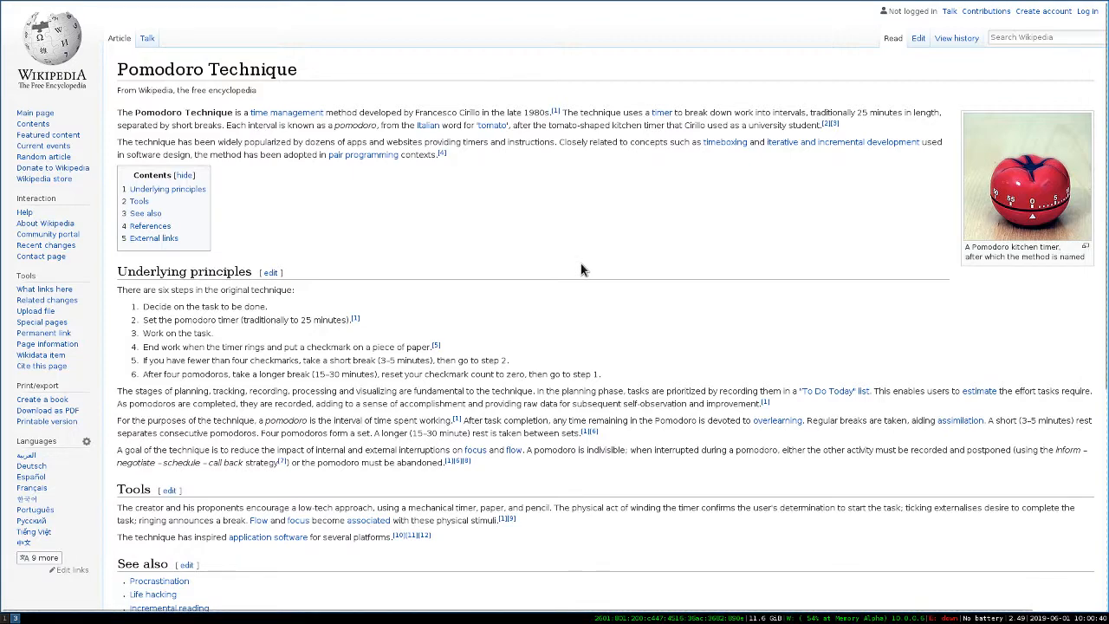
mouse_move(959, 214)
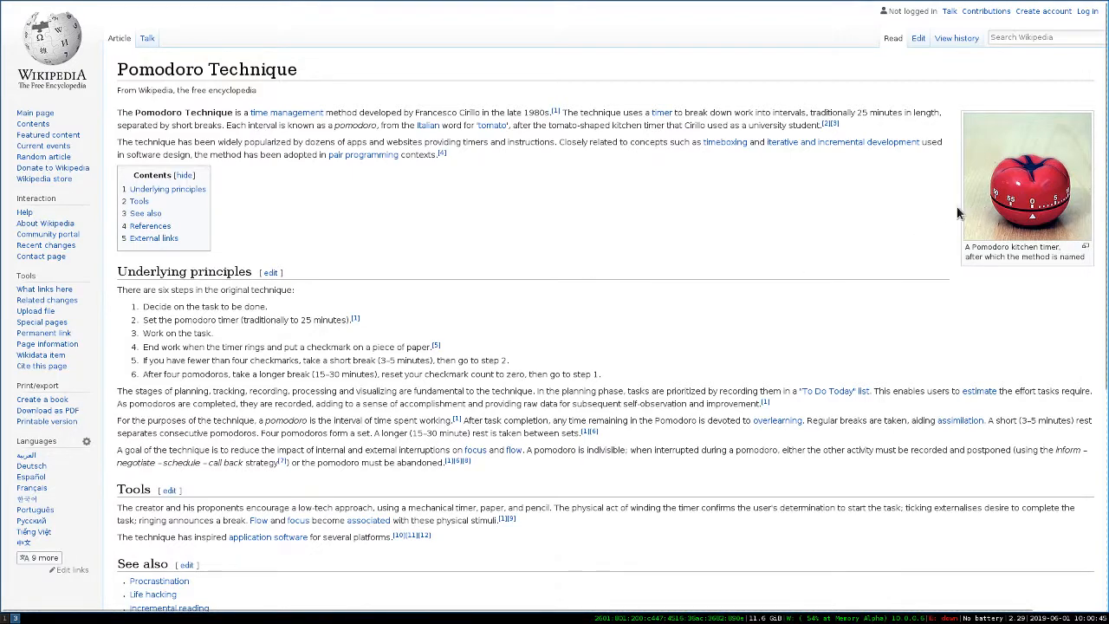
mouse_move(710, 269)
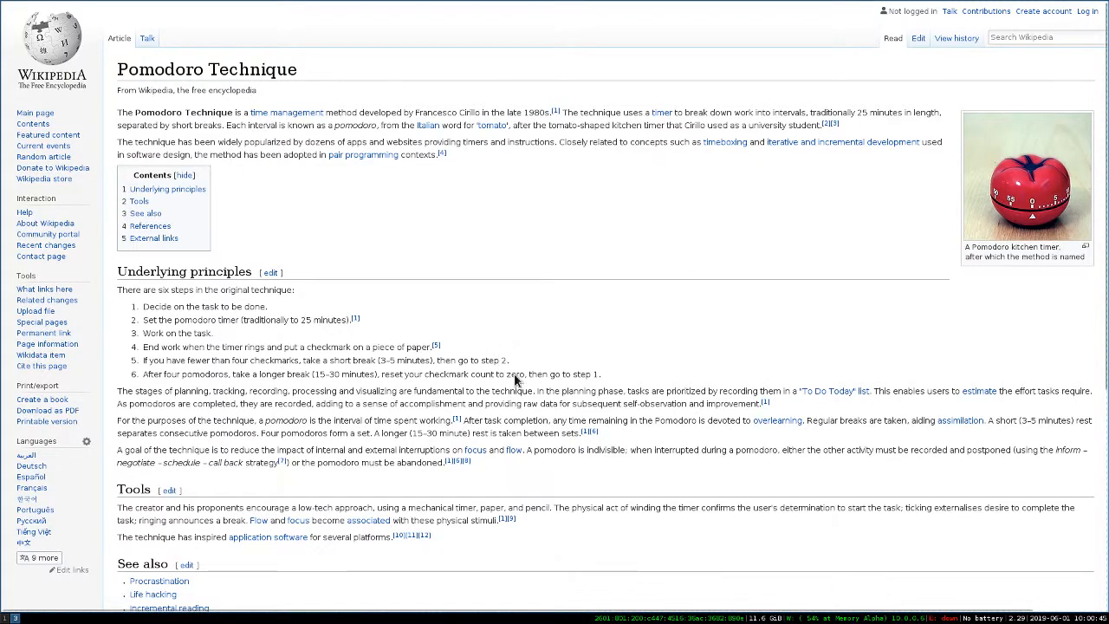
mouse_move(615, 336)
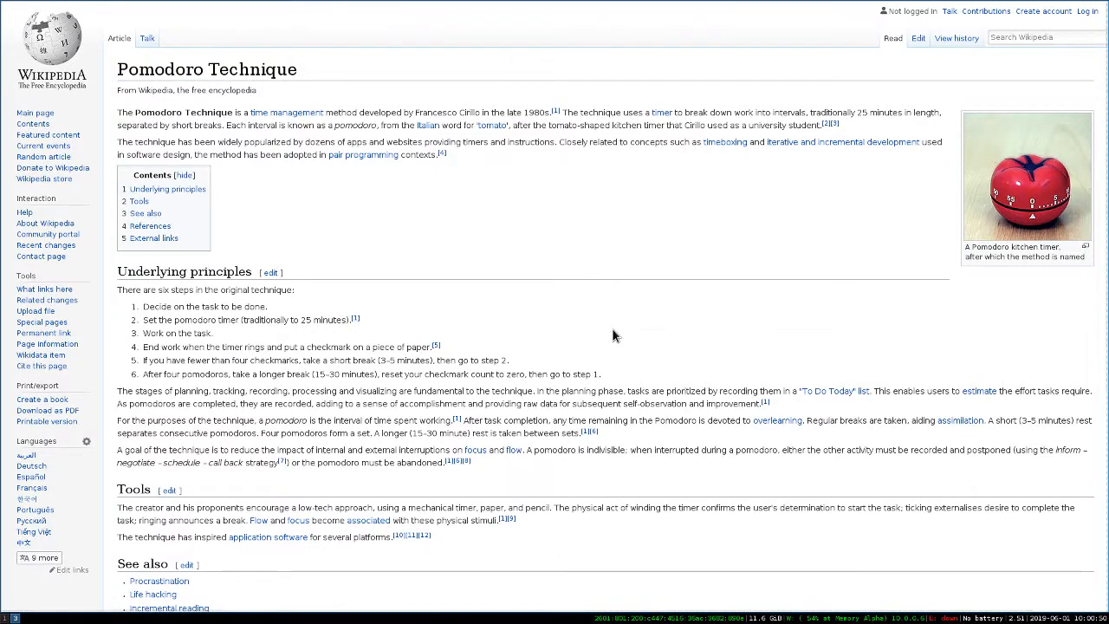
mouse_move(763, 286)
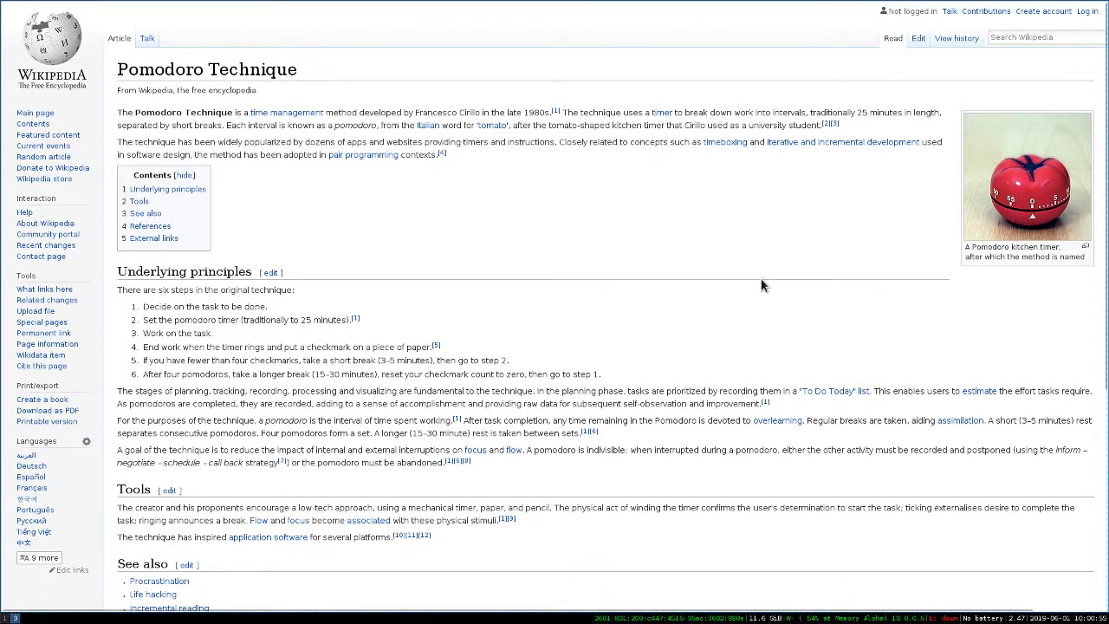
mouse_move(752, 286)
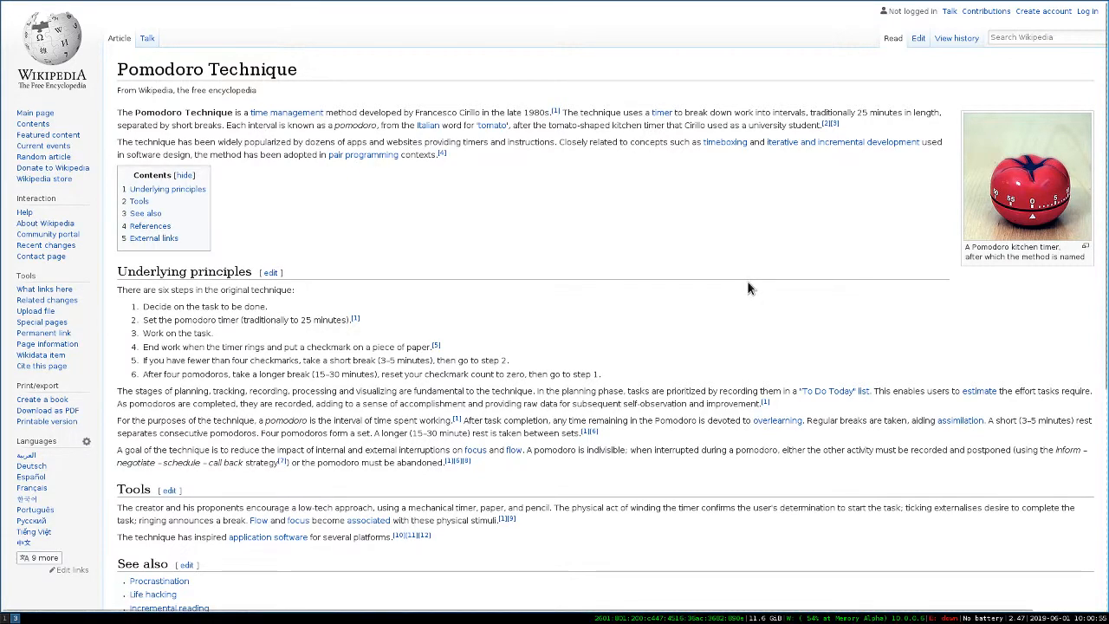
mouse_move(297, 387)
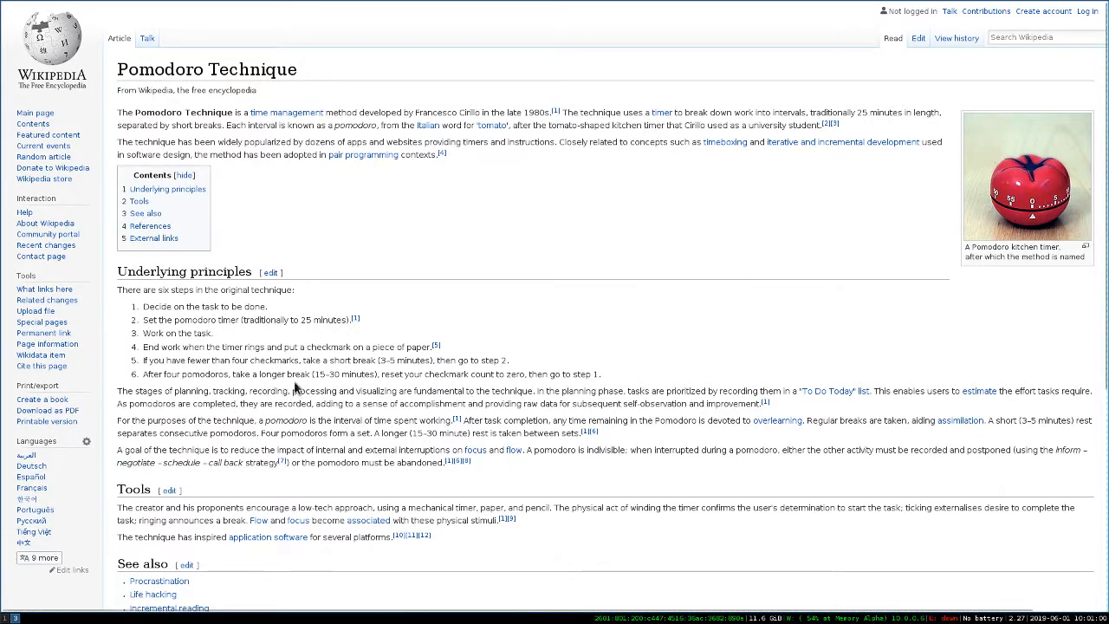
mouse_move(752, 291)
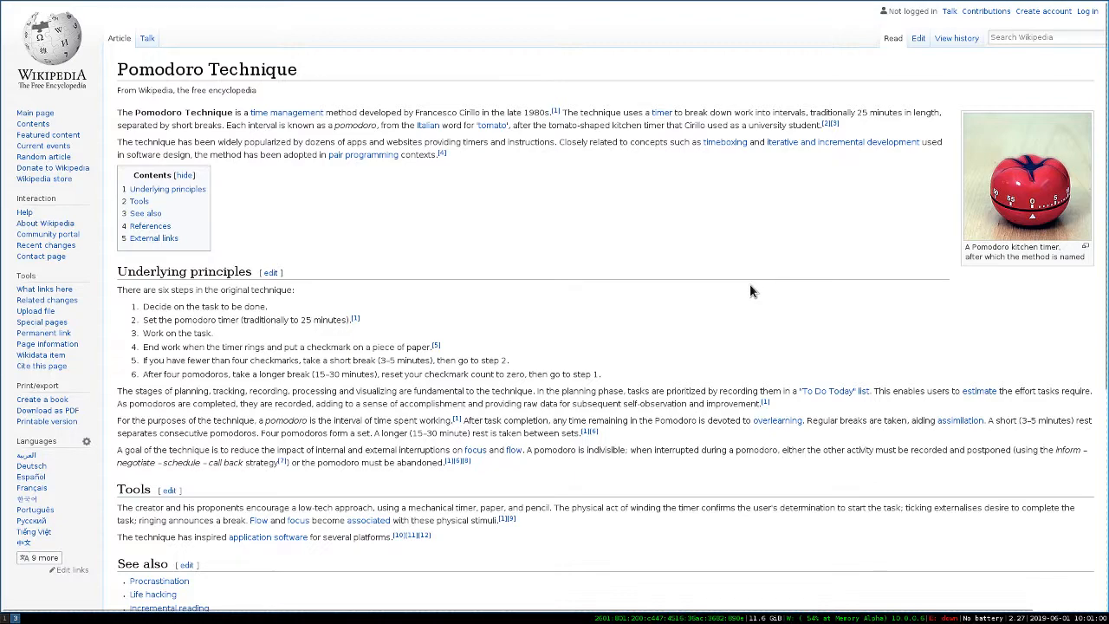
mouse_move(748, 293)
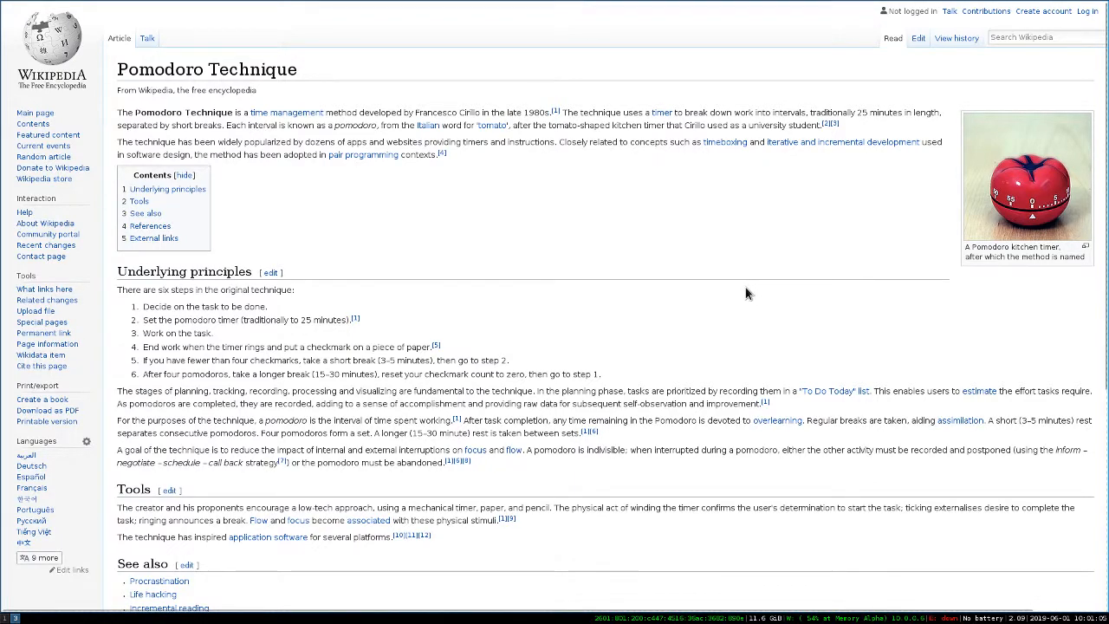
mouse_move(742, 295)
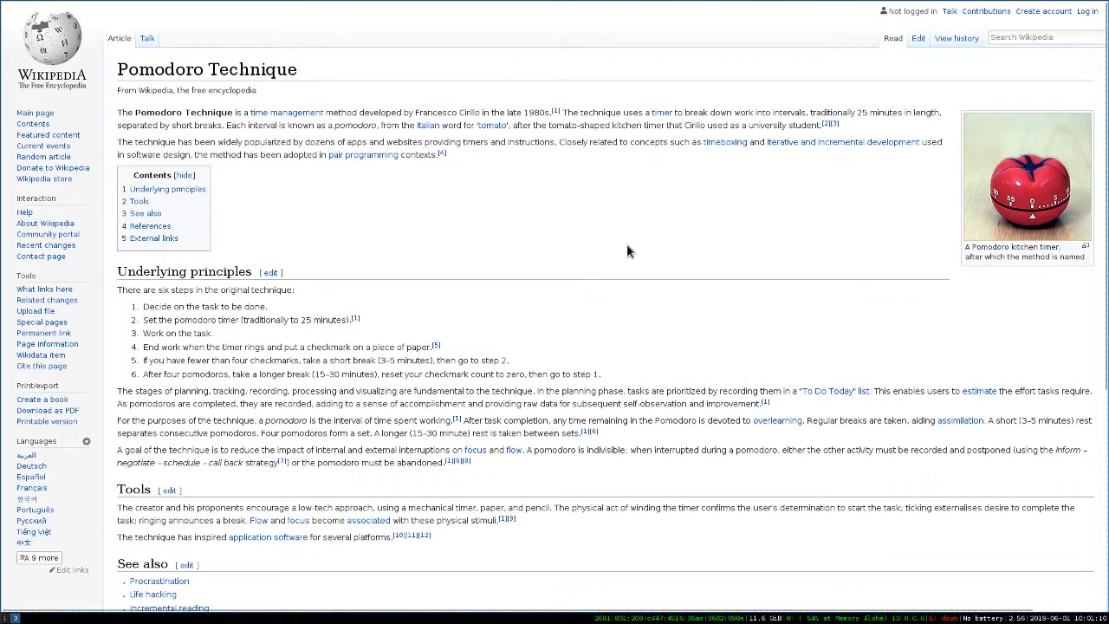
mouse_move(621, 269)
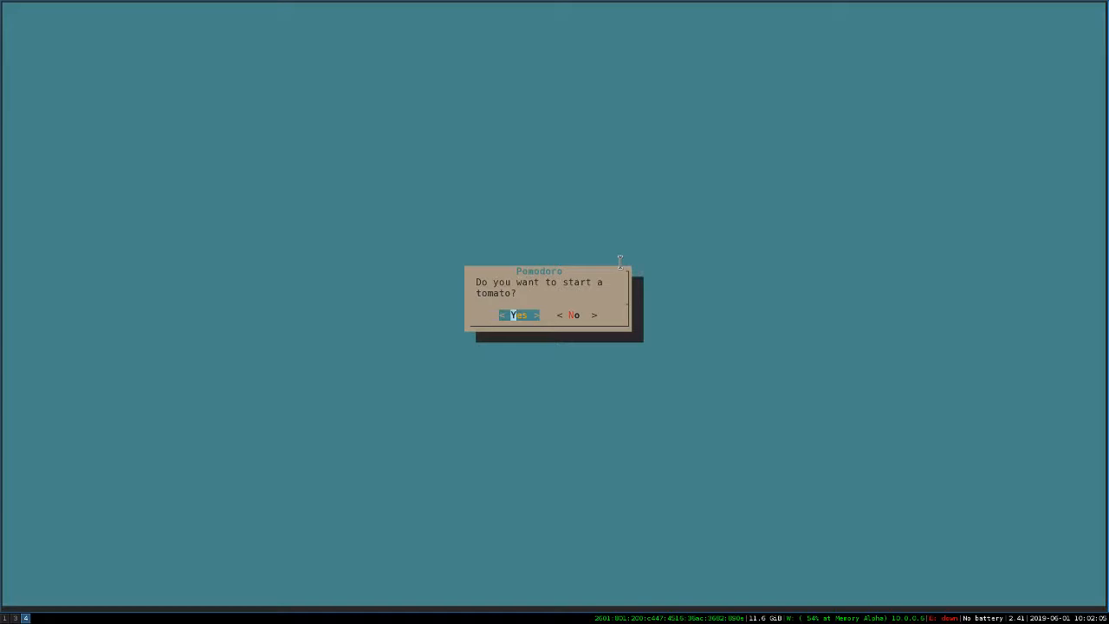
Accept starting a tomato so the 25-minute work countdown begins.
left_click(518, 314)
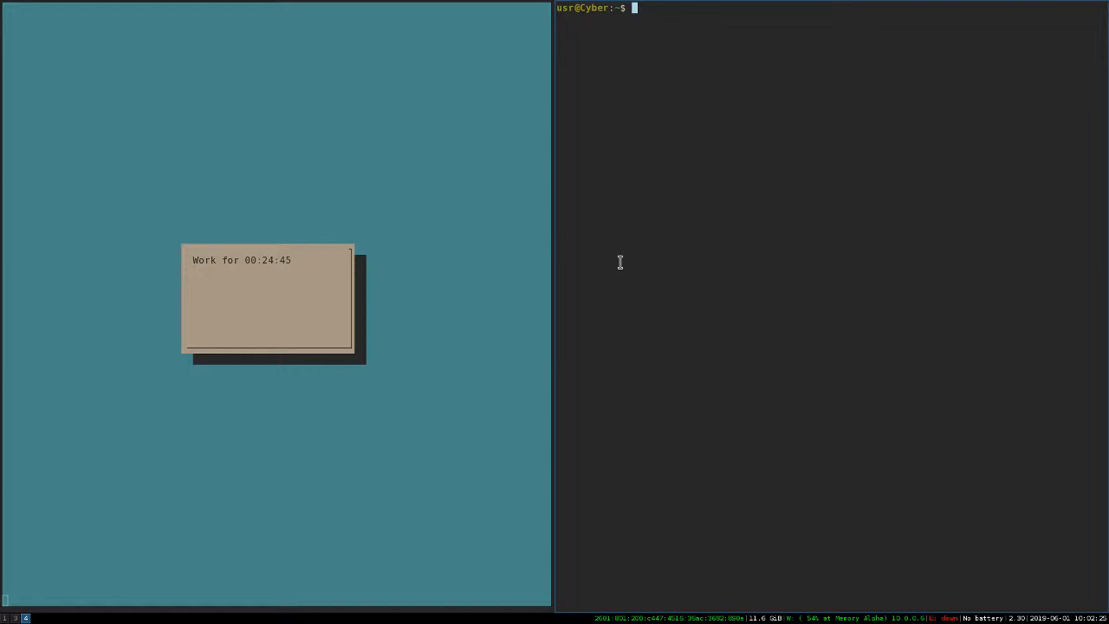
mouse_move(678, 258)
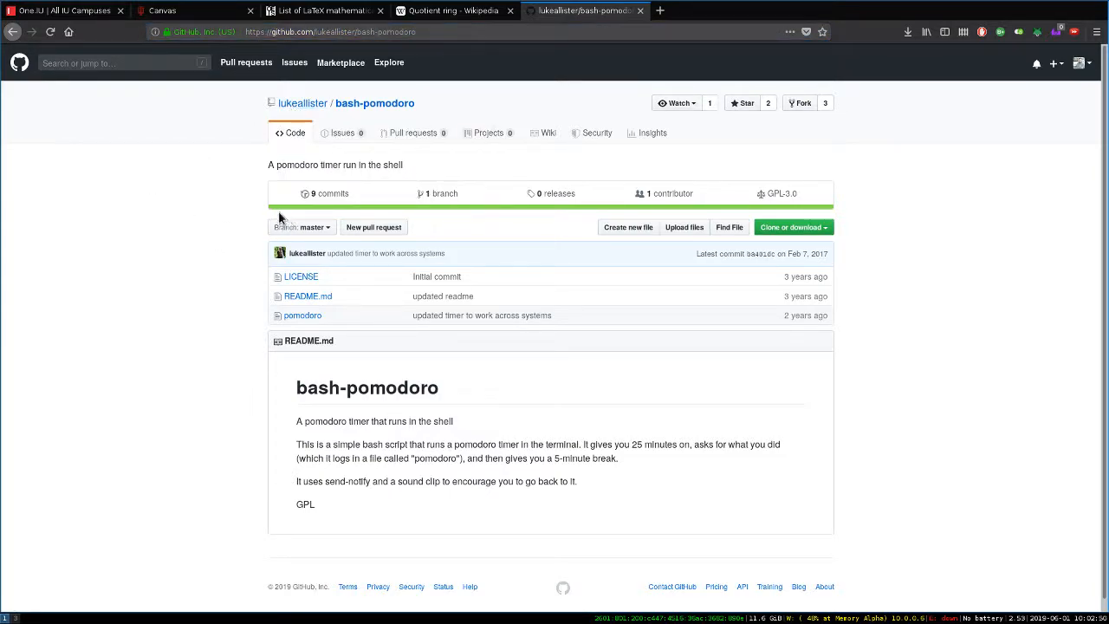
mouse_move(246, 203)
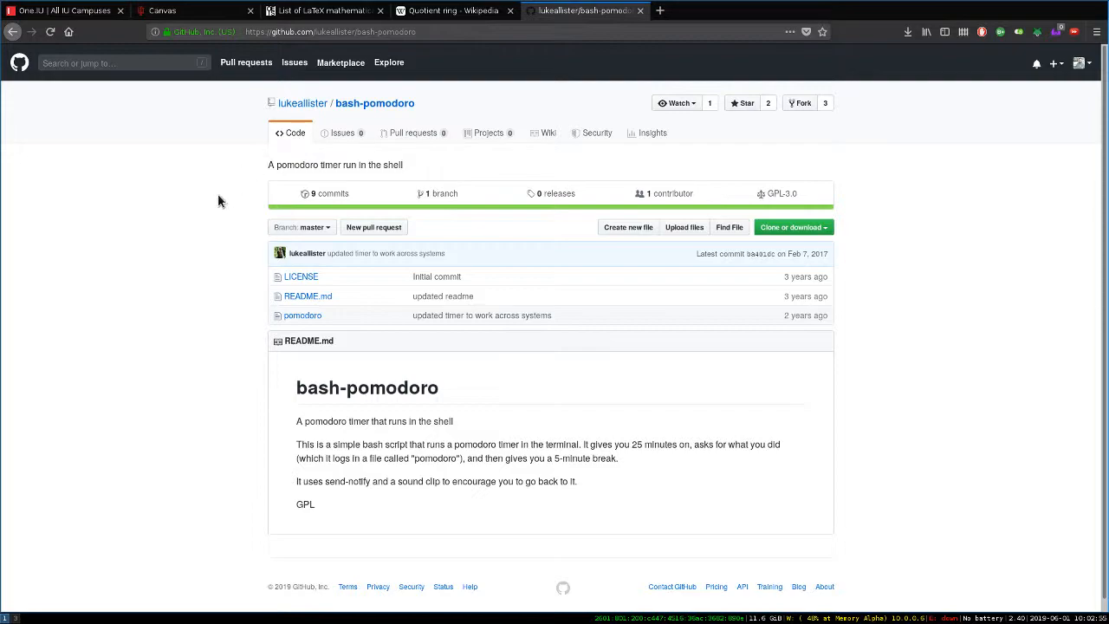
mouse_move(180, 341)
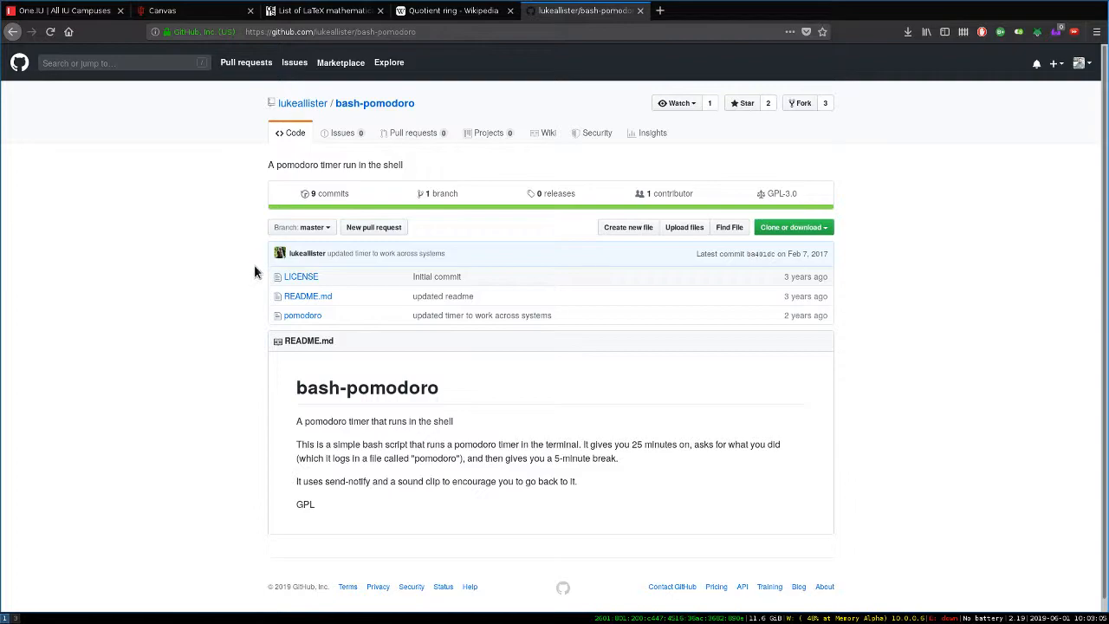
mouse_move(295, 327)
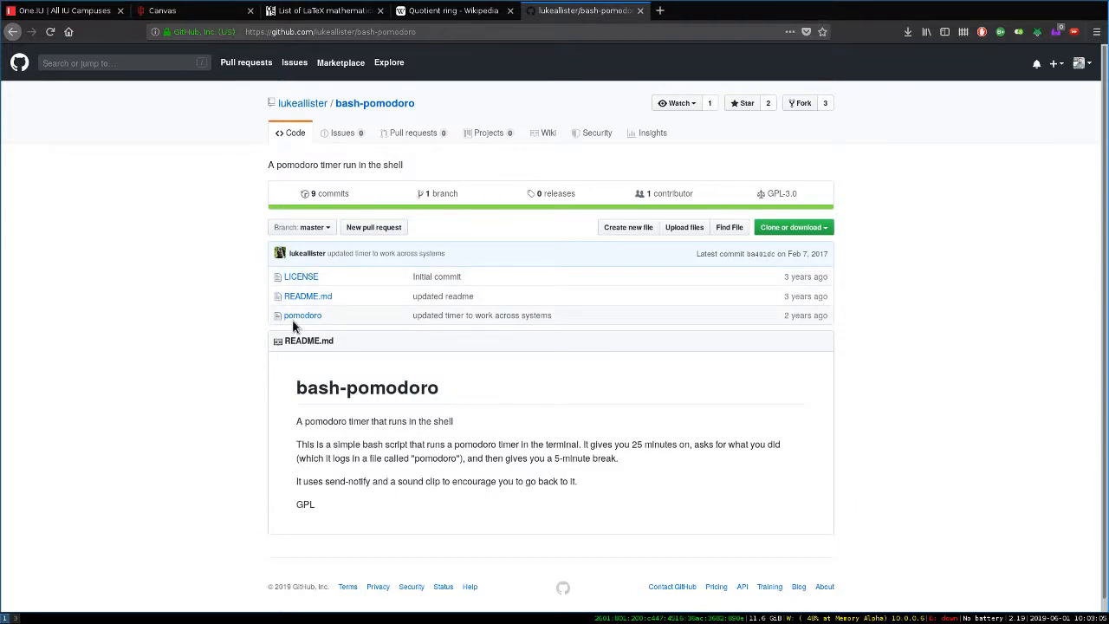
Open the 67-line pomodoro script and highlight 'dialog' on line 10.
left_click(303, 314)
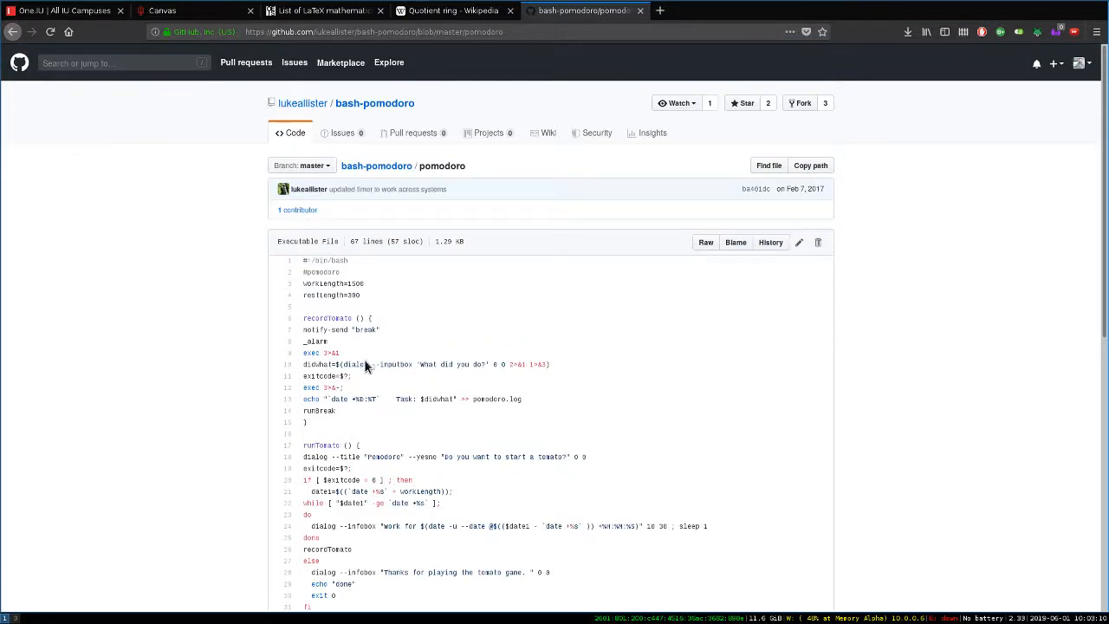
double_click(353, 364)
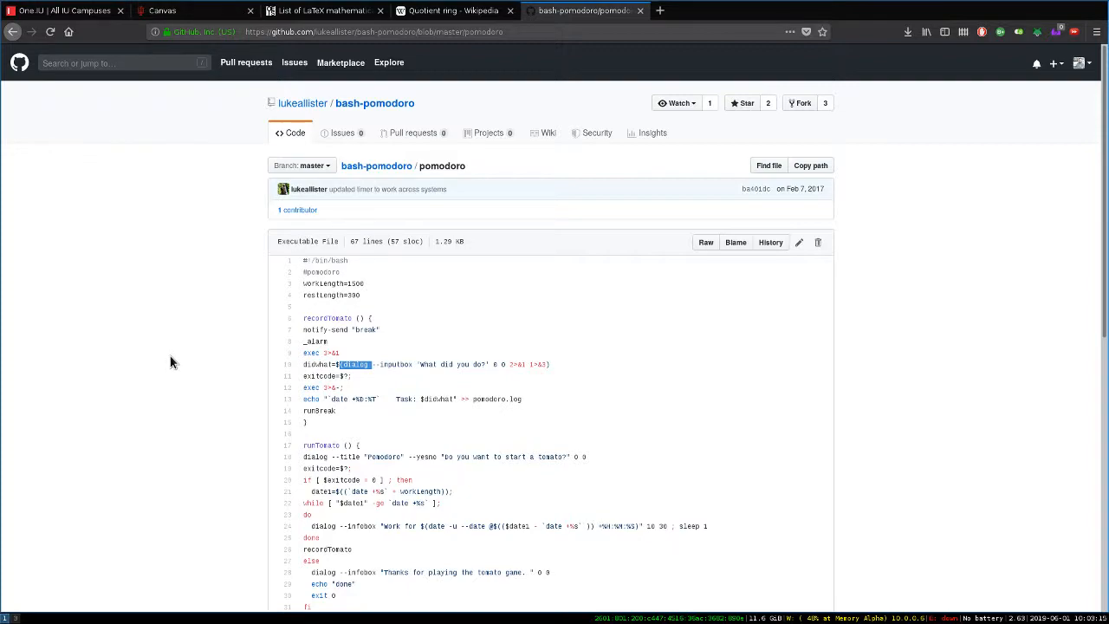
scroll("down", 3)
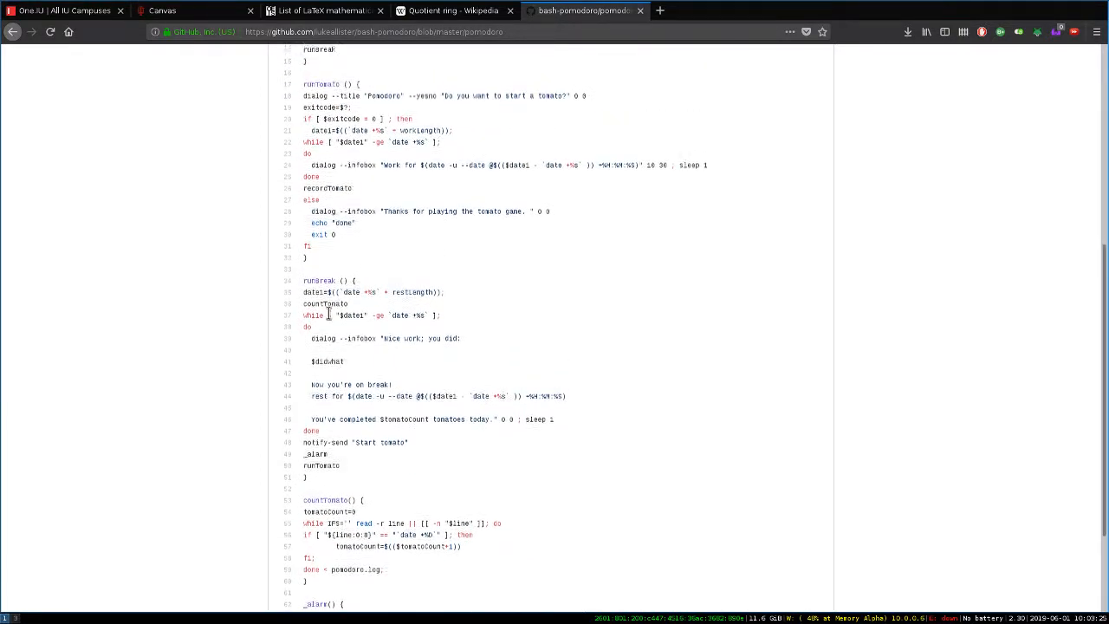
scroll("up", 3)
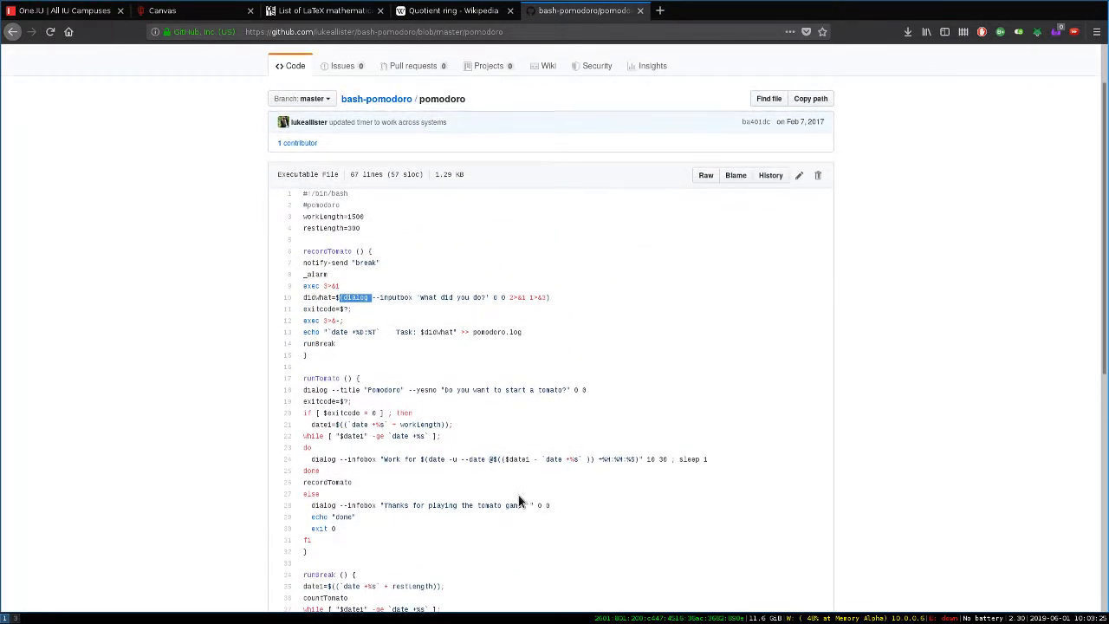
Read through the script down to the final runTomato call, then scroll back up.
scroll("down", 3)
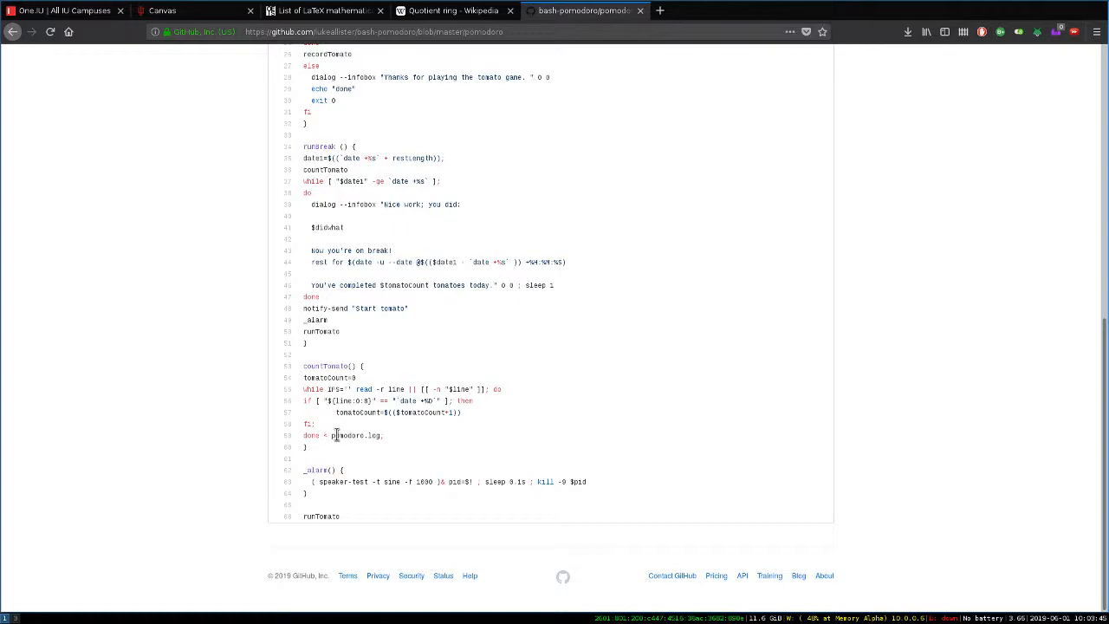
mouse_move(400, 450)
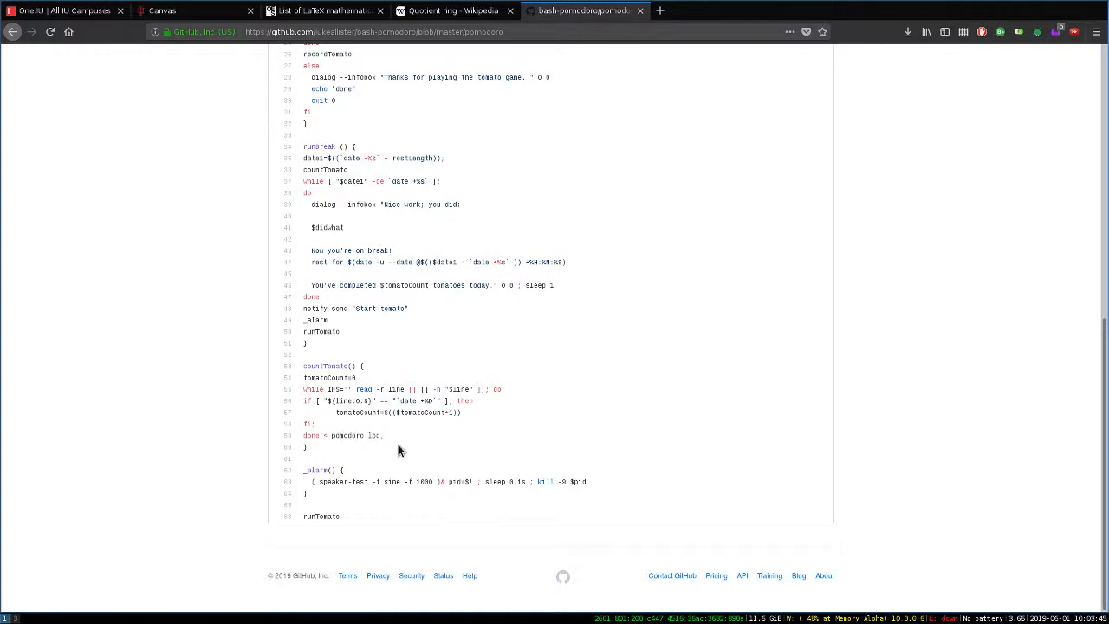
mouse_move(336, 449)
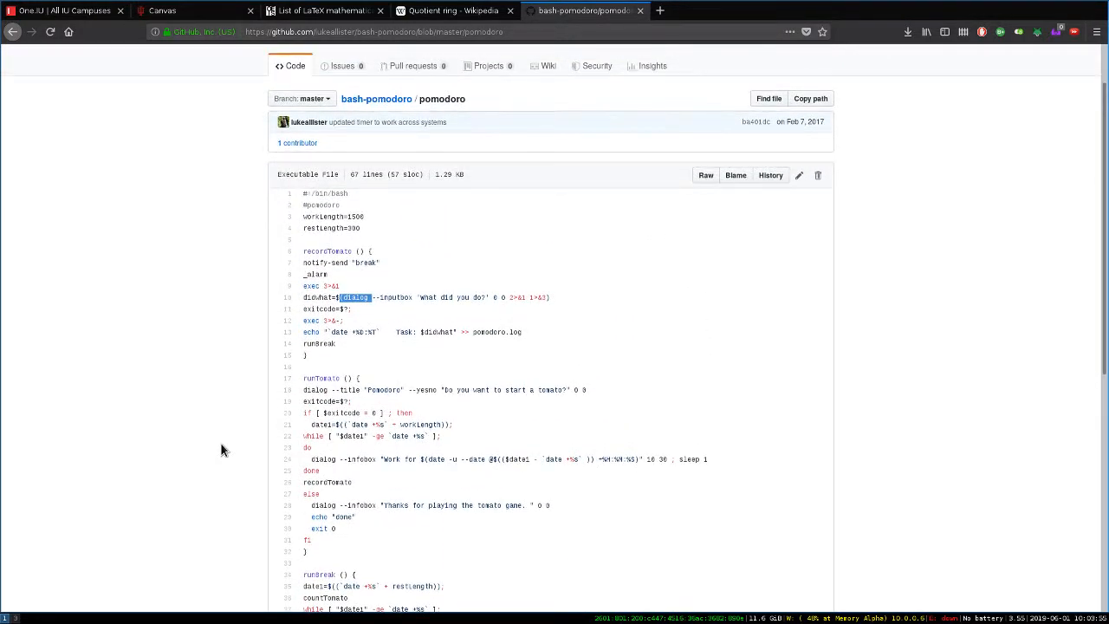
scroll("down", 3)
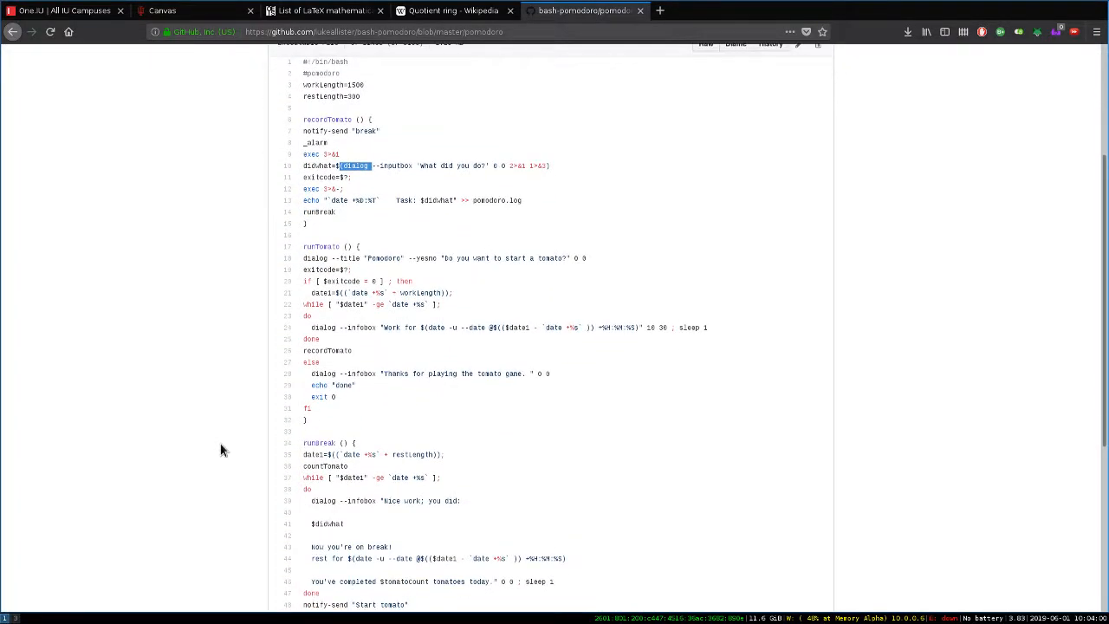
scroll("down", 3)
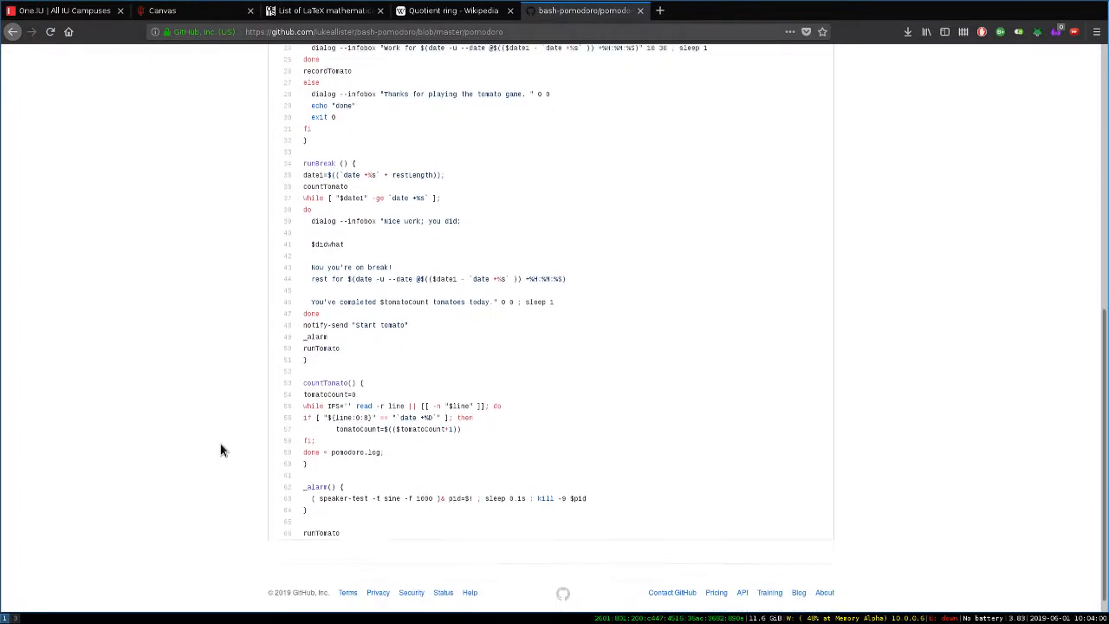
scroll("down", 3)
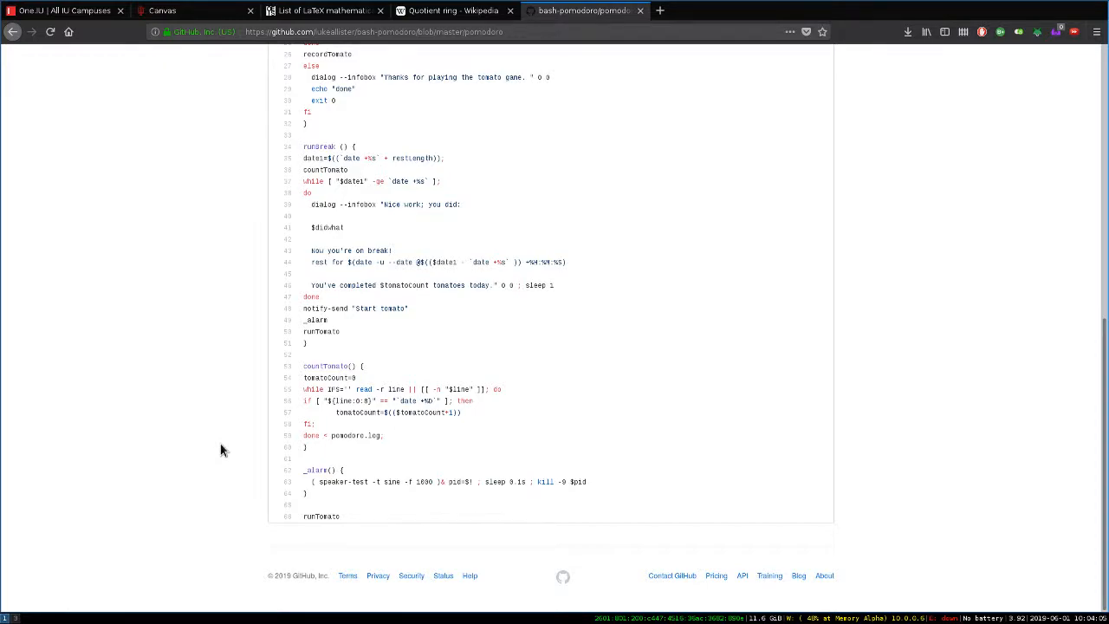
scroll("up", 3)
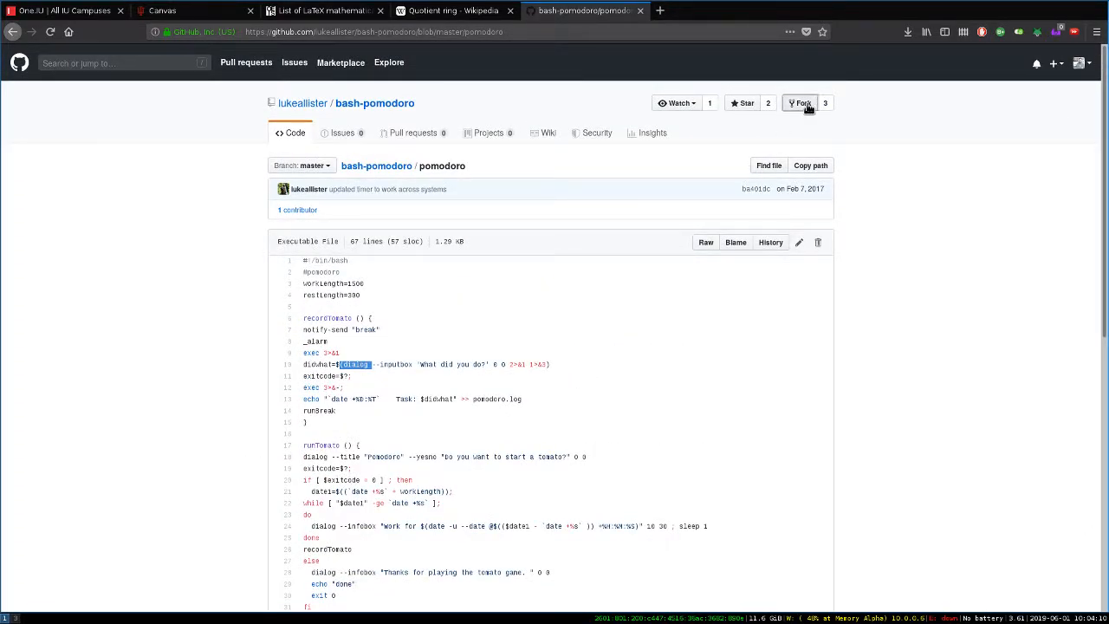
left_click(799, 102)
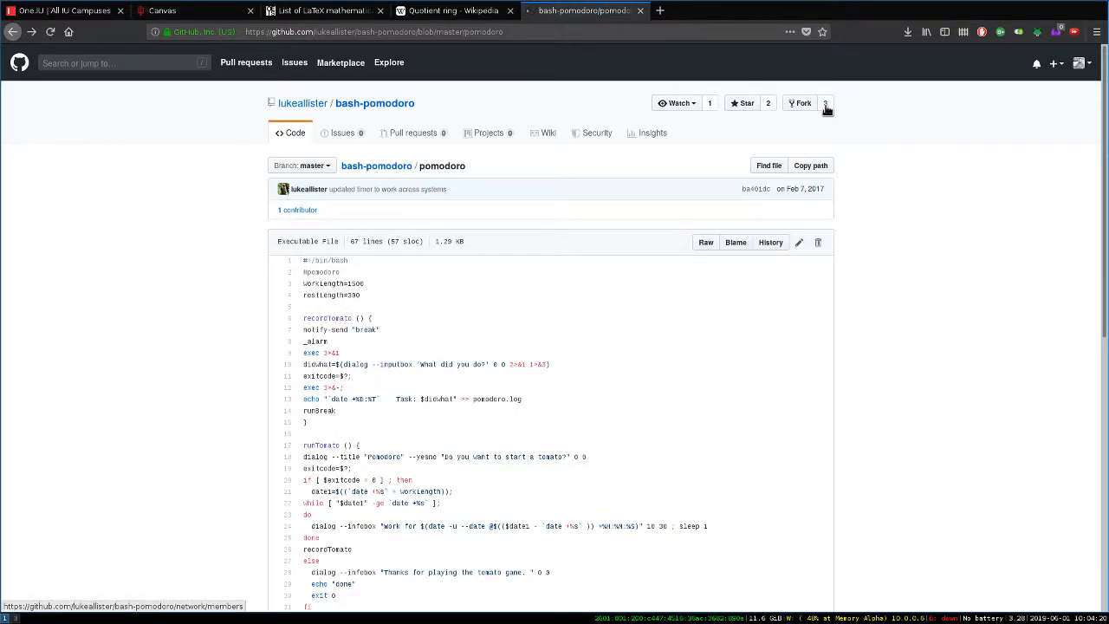
left_click(827, 103)
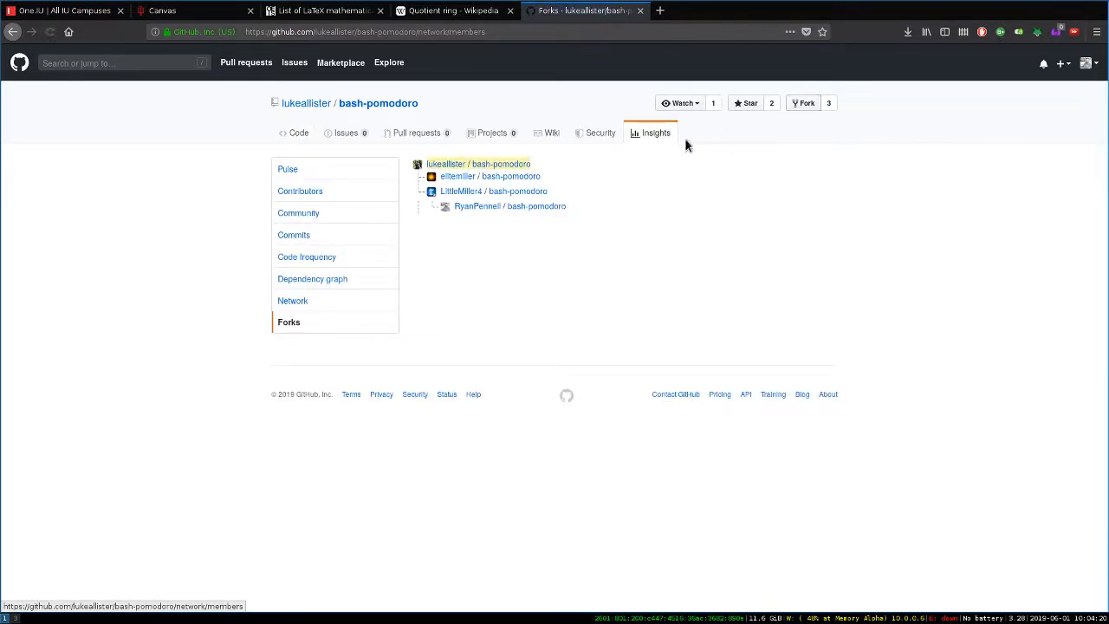
mouse_move(517, 191)
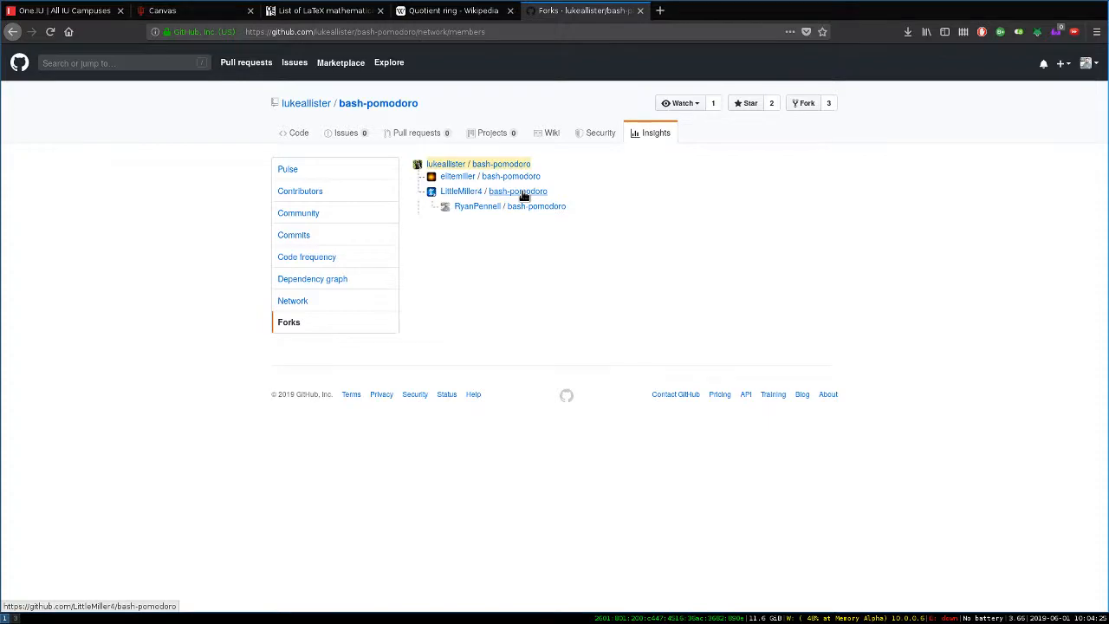
left_click(495, 190)
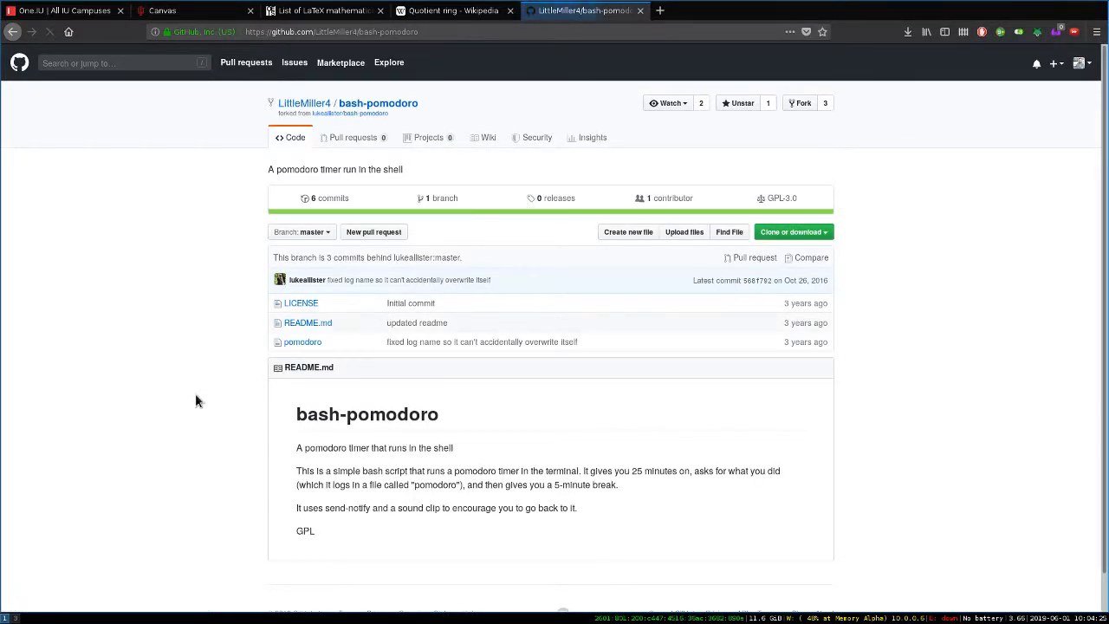
Open the fork's 53-line pomodoro script and highlight the mpv message.oga sound line.
left_click(302, 342)
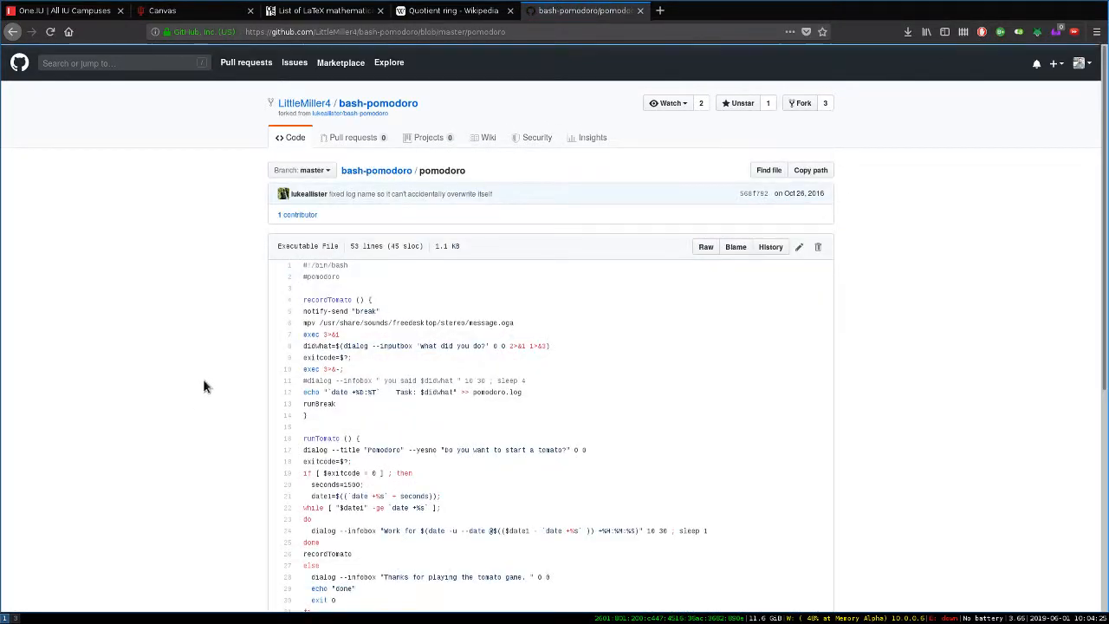
scroll("down", 3)
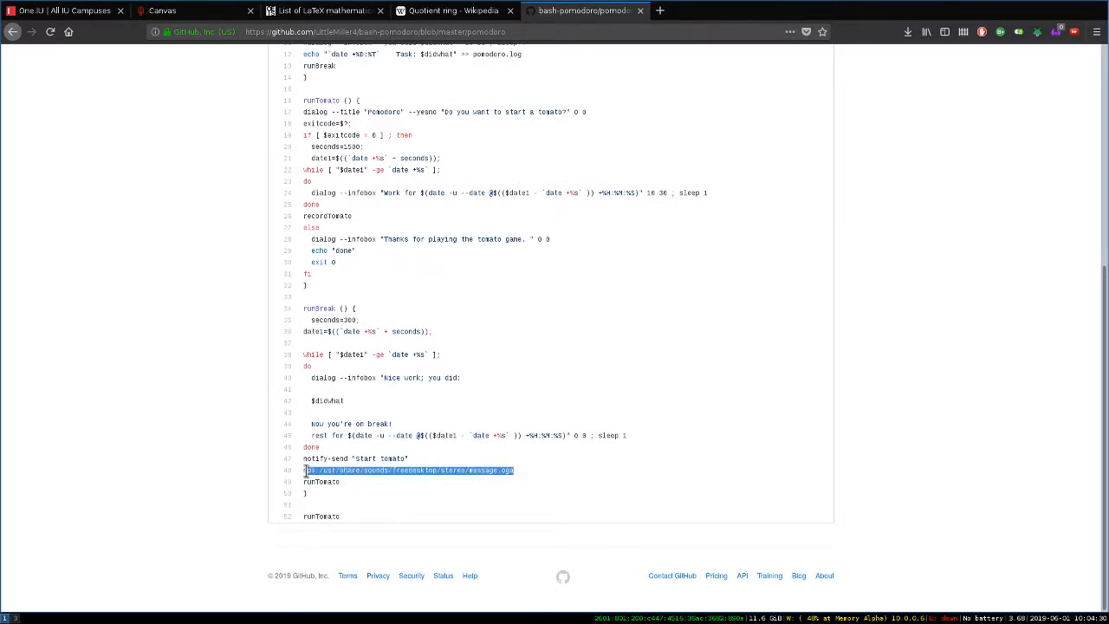
scroll("up", 3)
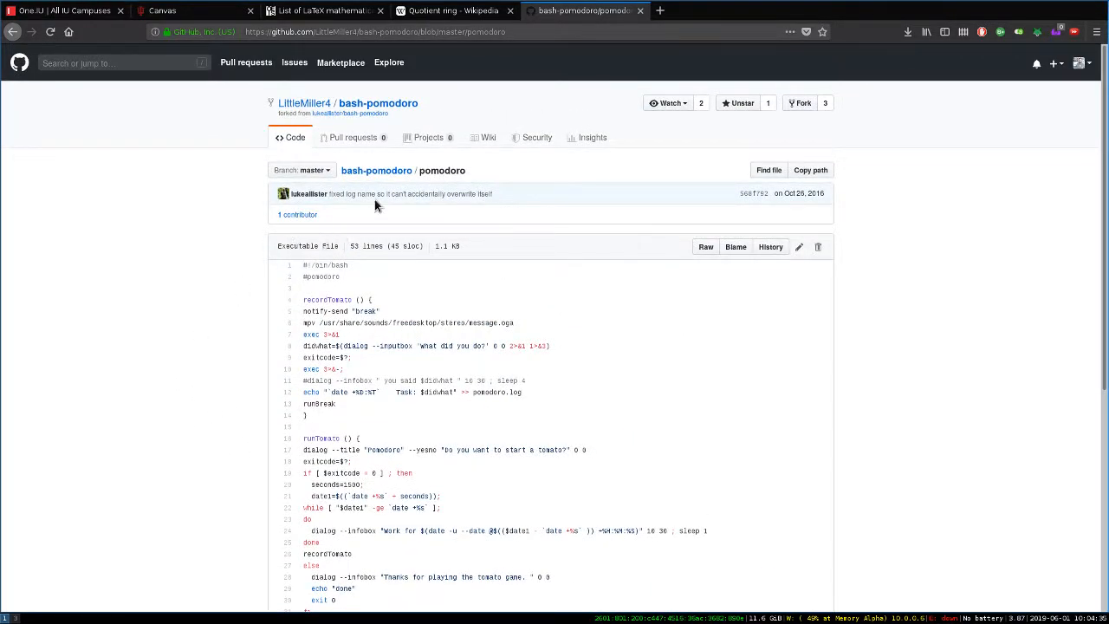
scroll("down", 3)
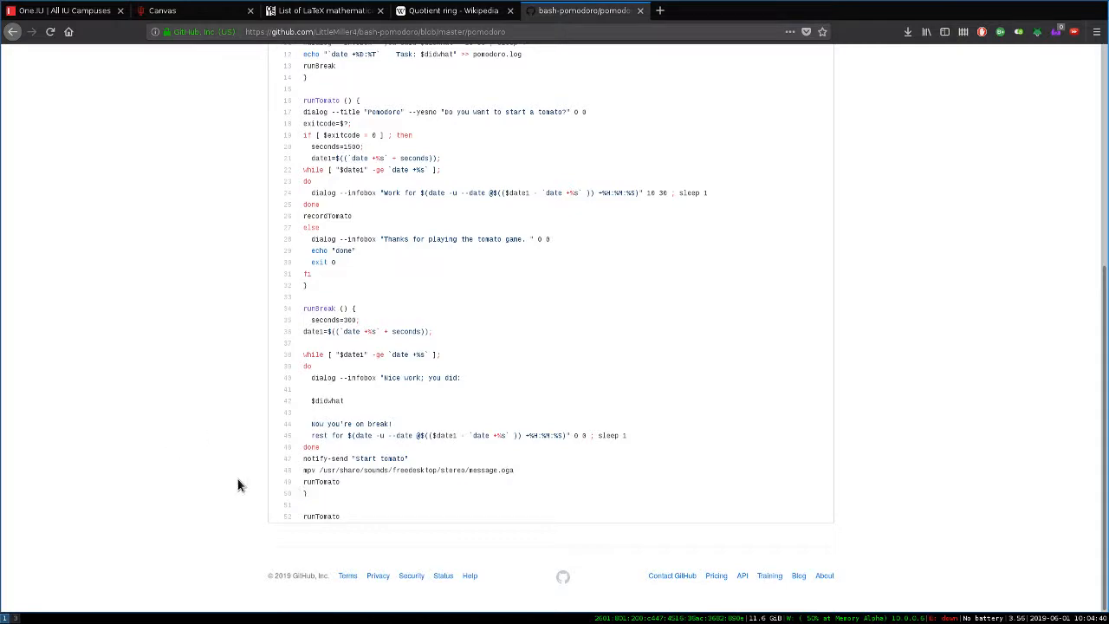
mouse_move(524, 475)
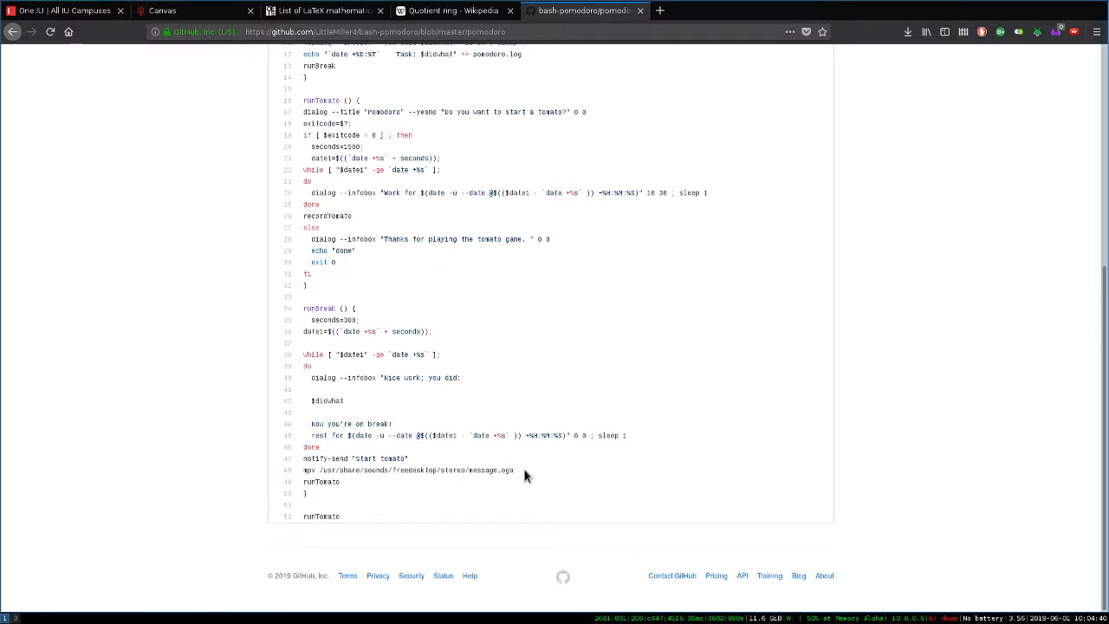
triple_click(408, 470)
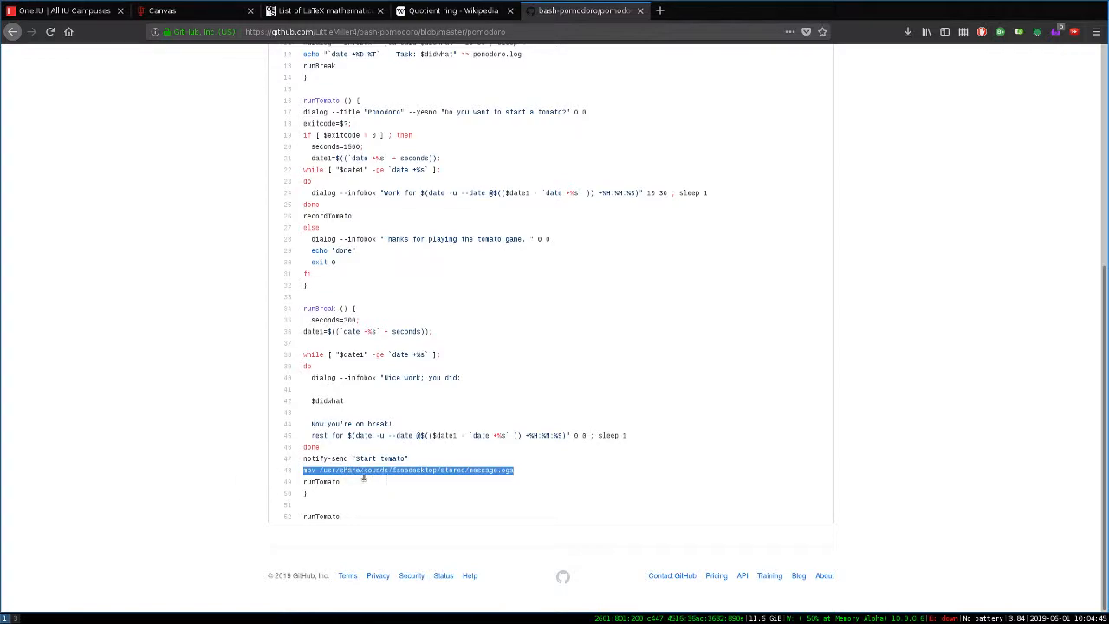
mouse_move(367, 484)
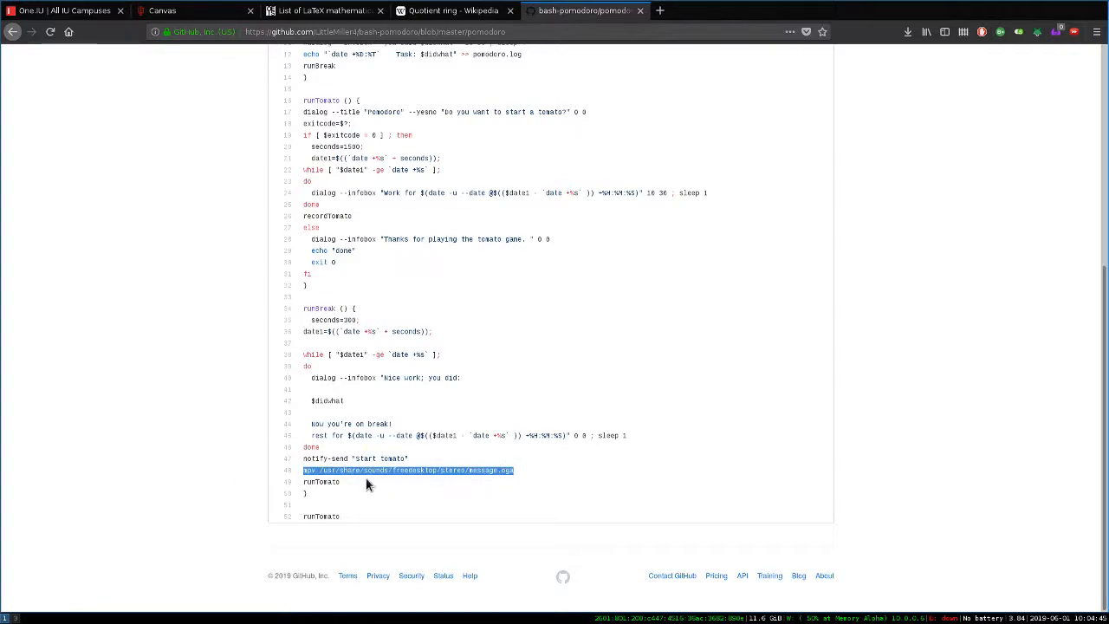
mouse_move(395, 464)
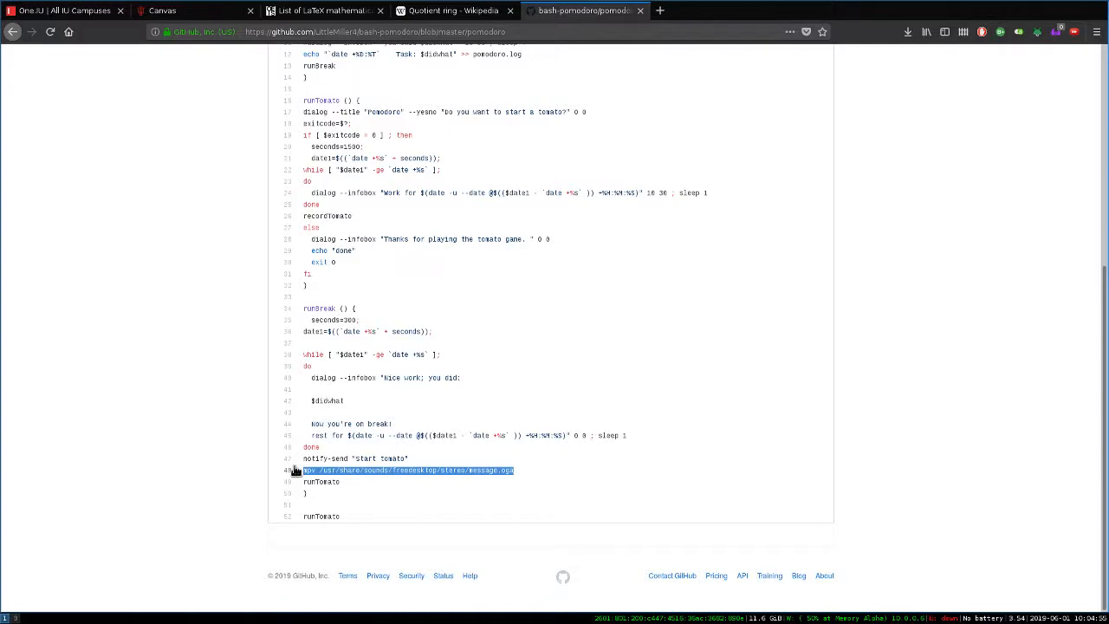
mouse_move(210, 454)
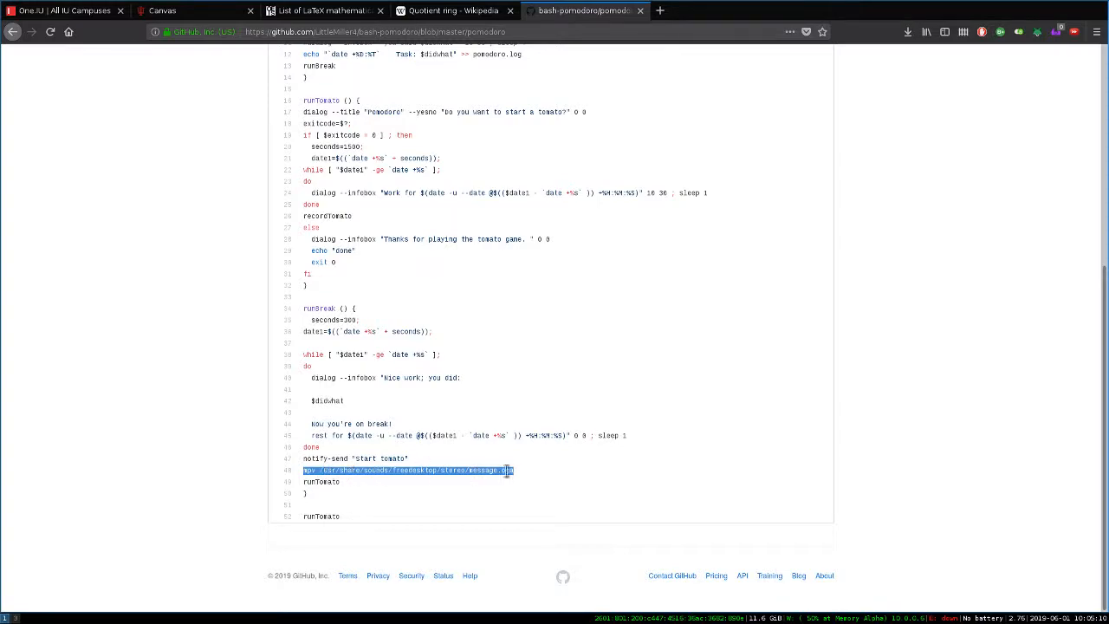
mouse_move(392, 470)
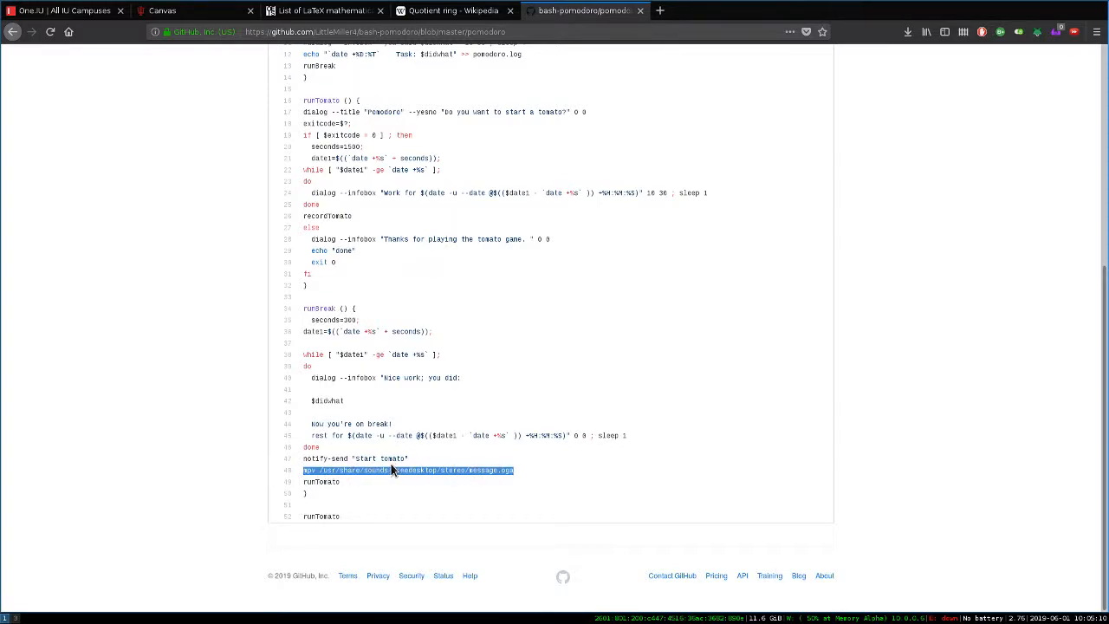
mouse_move(511, 490)
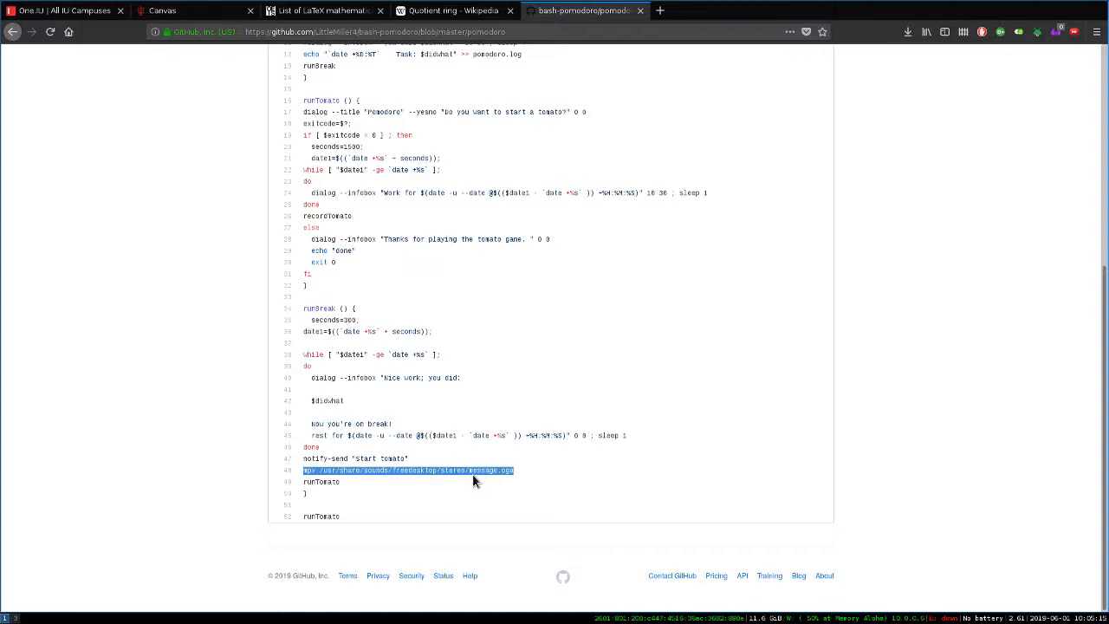
mouse_move(468, 482)
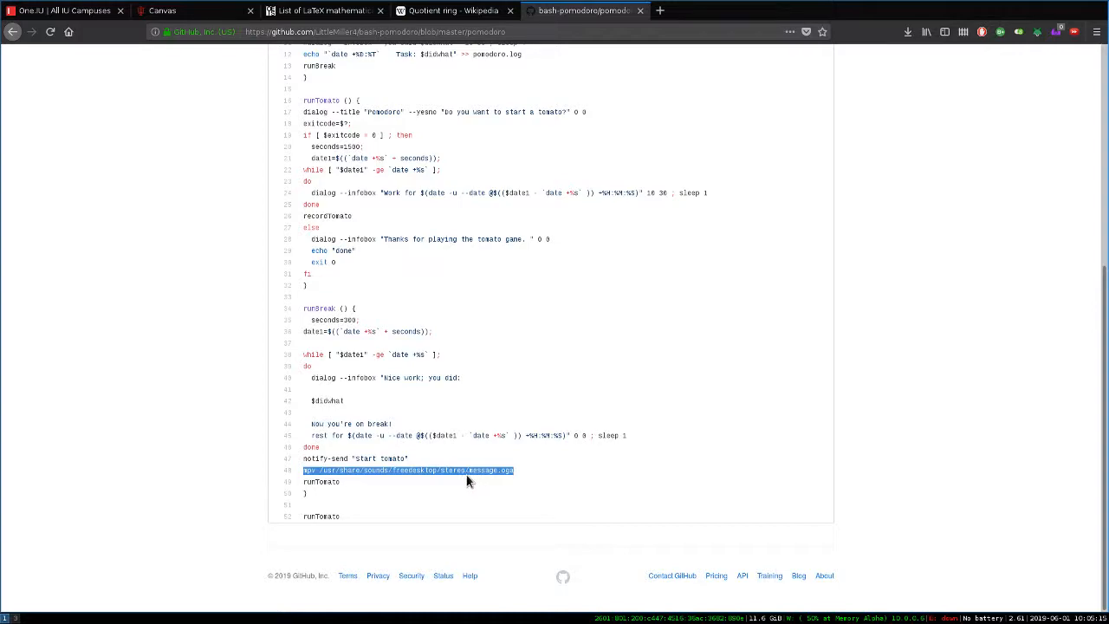
mouse_move(159, 417)
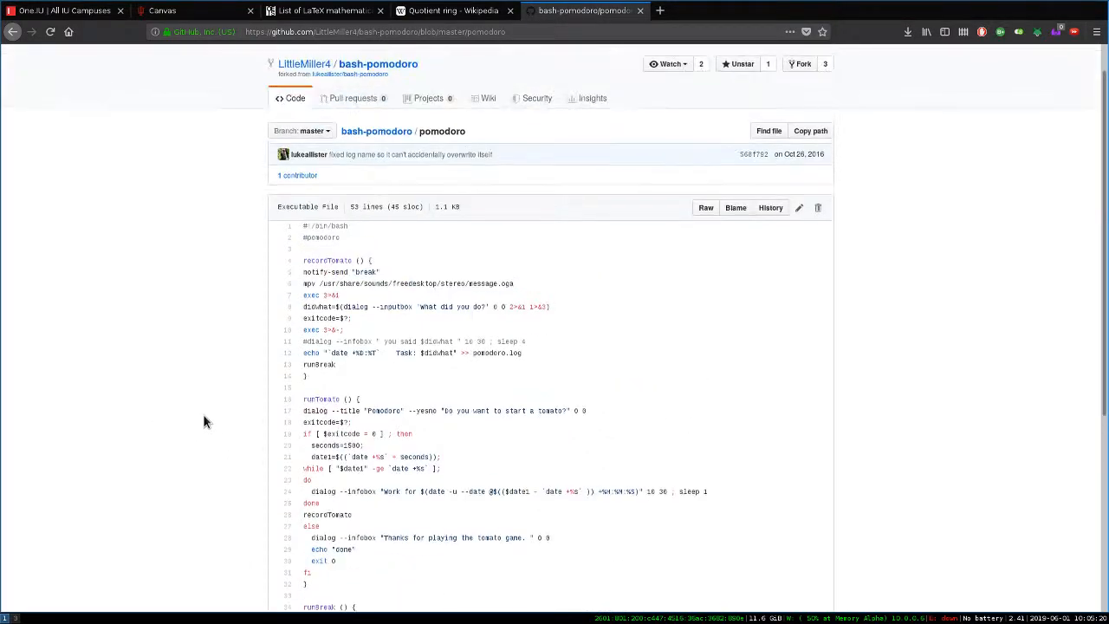
scroll("down", 3)
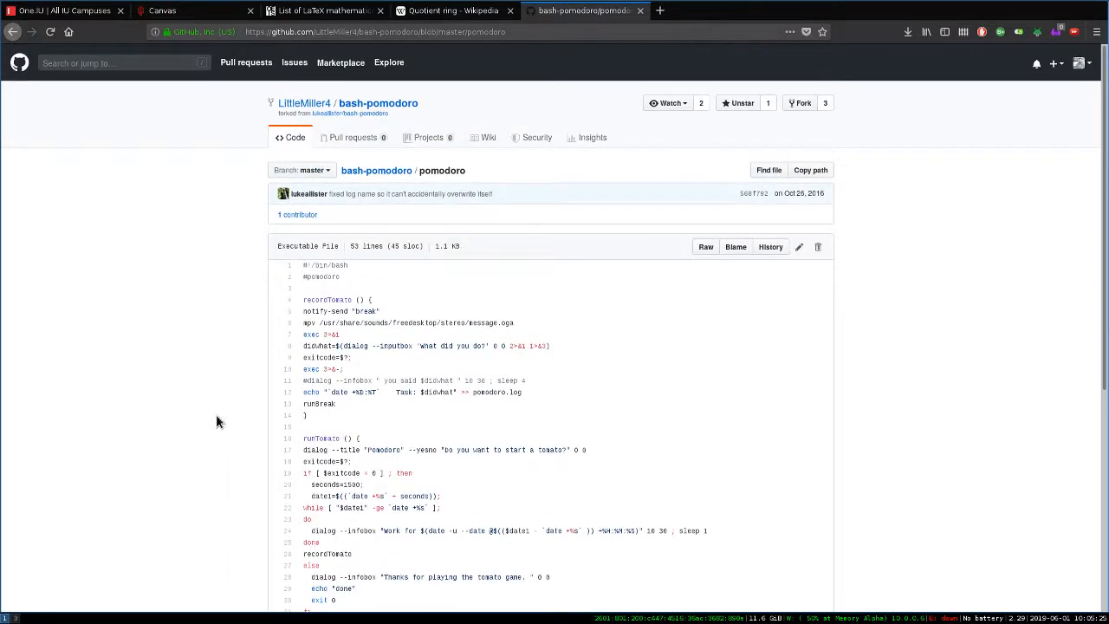
mouse_move(240, 393)
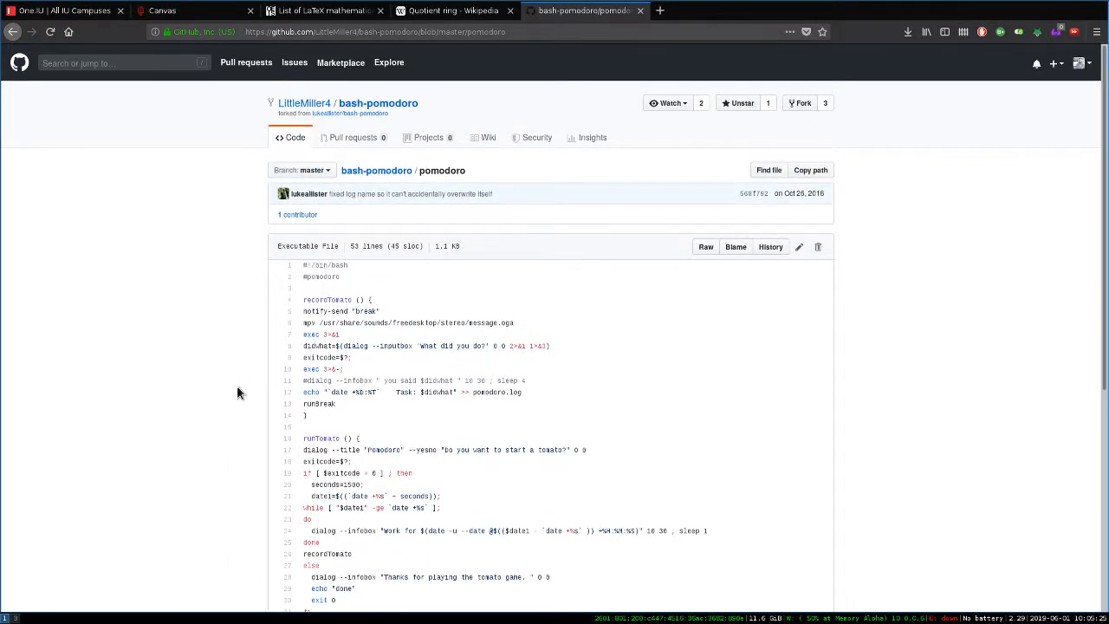
mouse_move(232, 396)
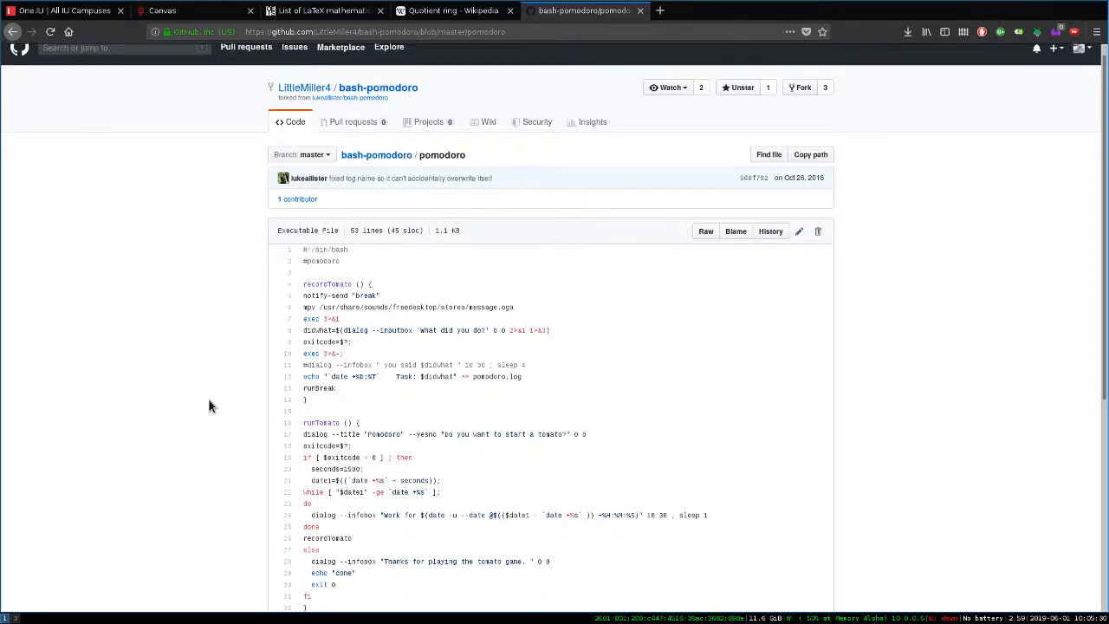
scroll("down", 3)
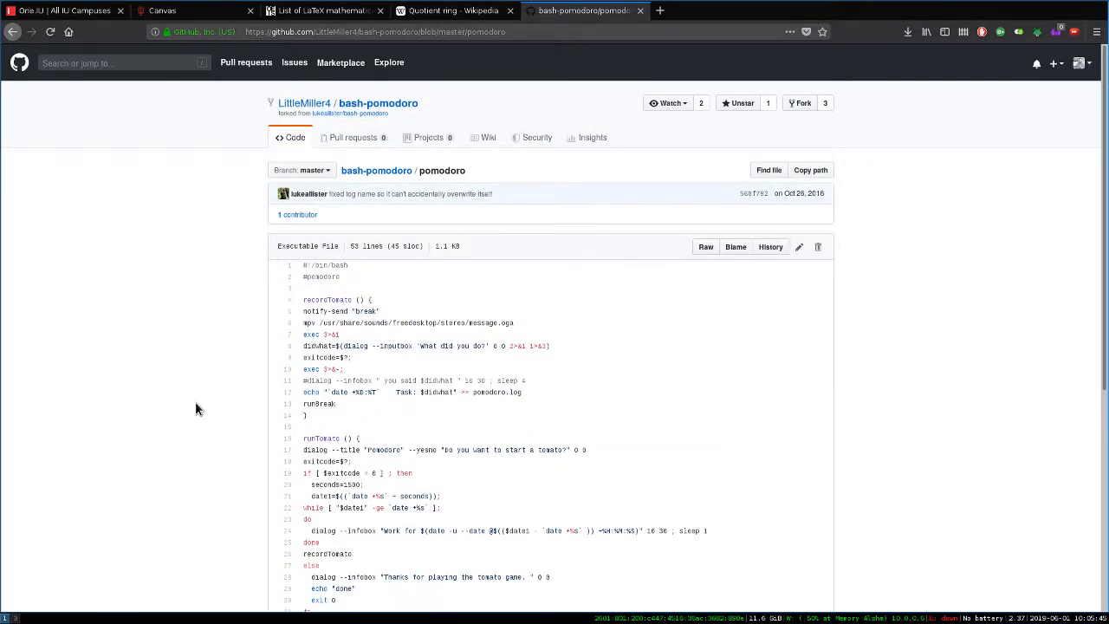
mouse_move(285, 384)
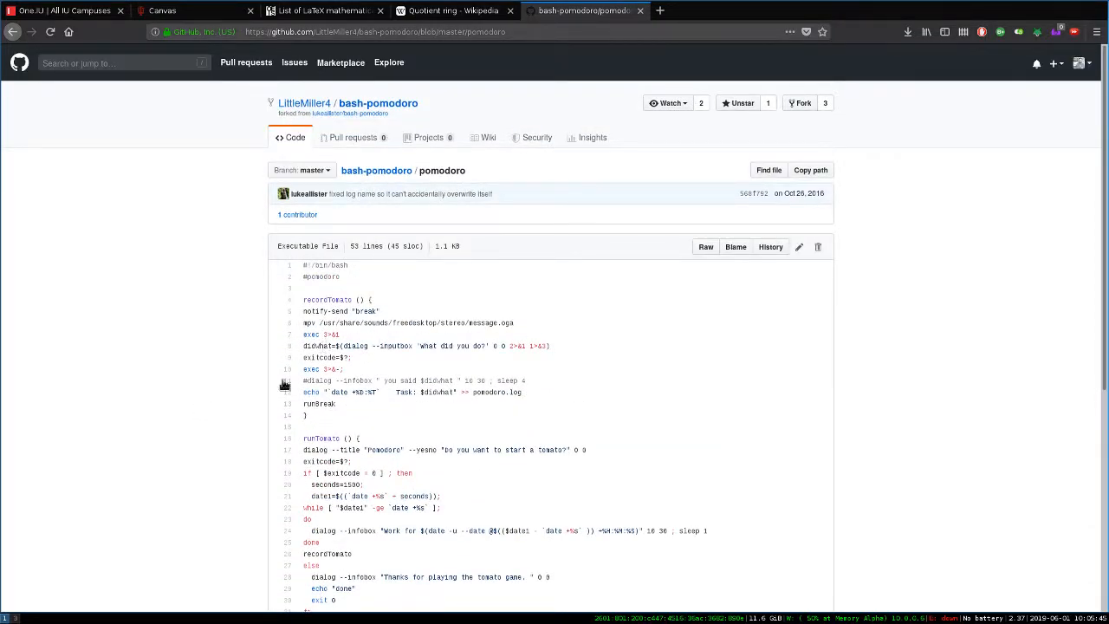
scroll("down", 3)
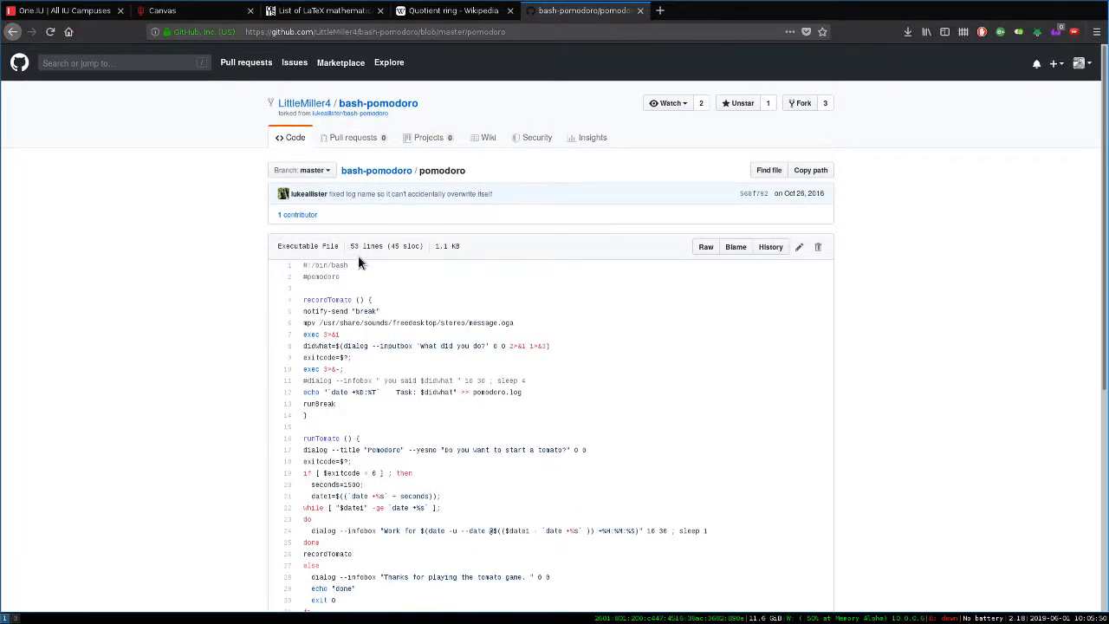
scroll("down", 3)
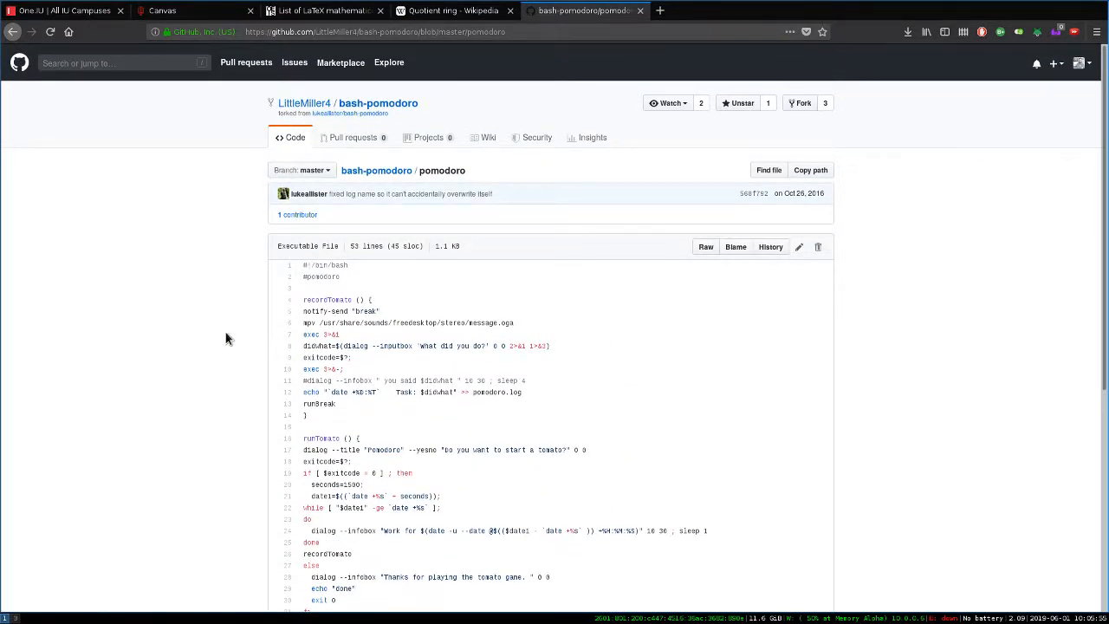
mouse_move(223, 338)
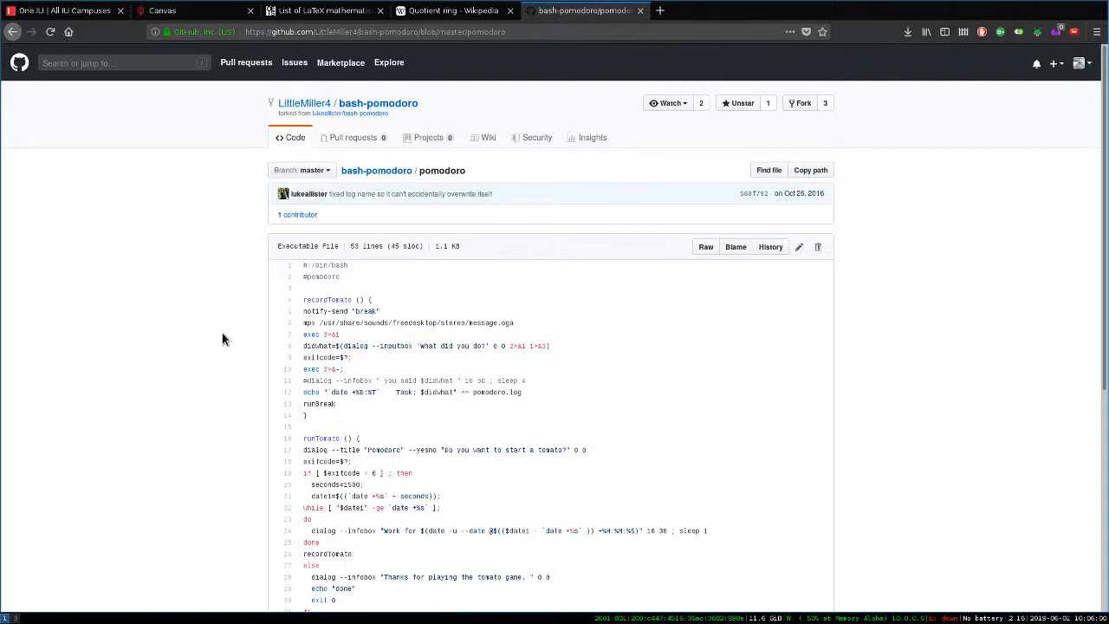
mouse_move(267, 145)
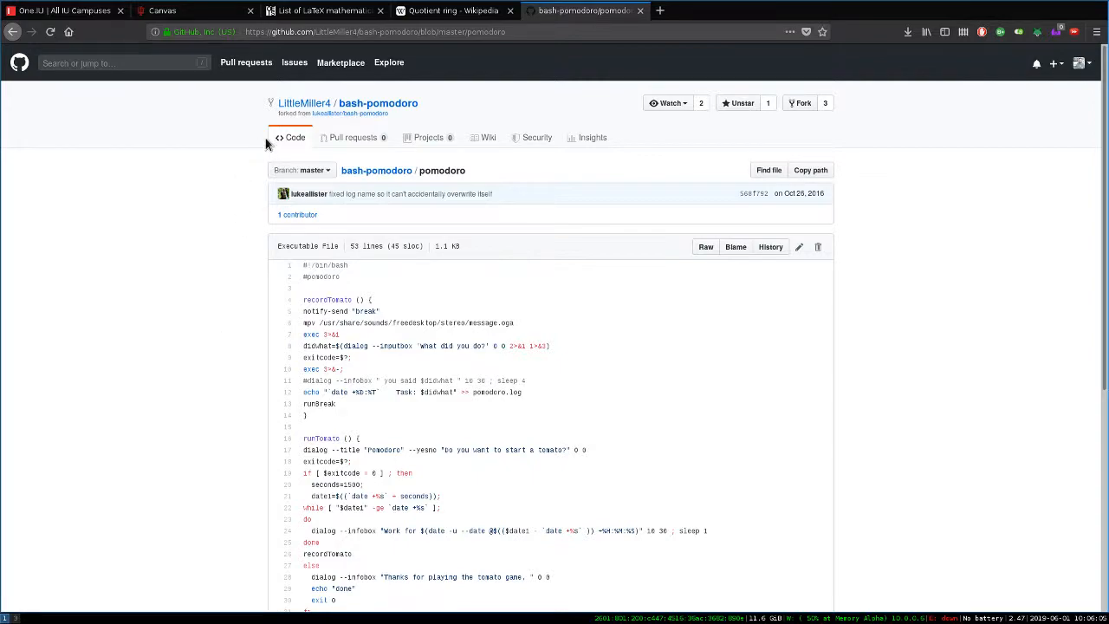
mouse_move(198, 151)
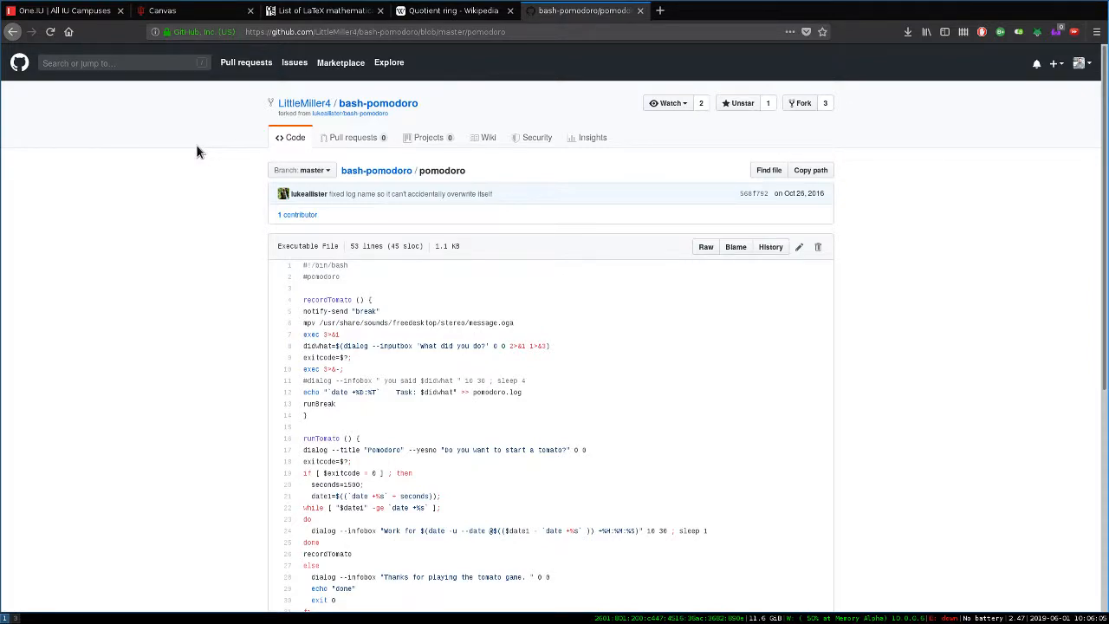
mouse_move(141, 141)
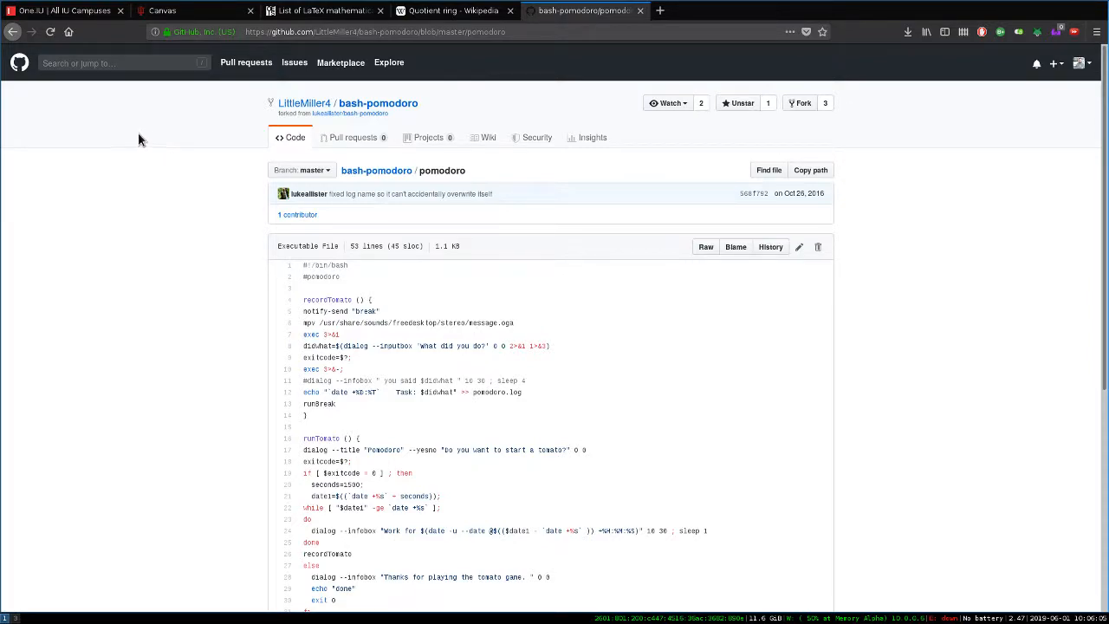
mouse_move(108, 80)
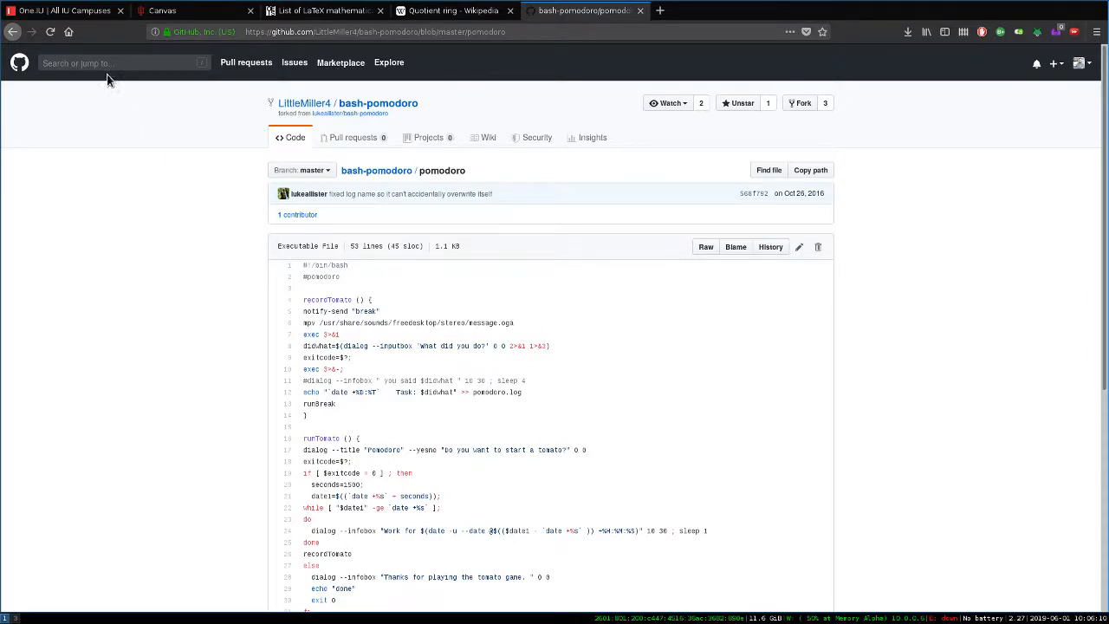
mouse_move(125, 260)
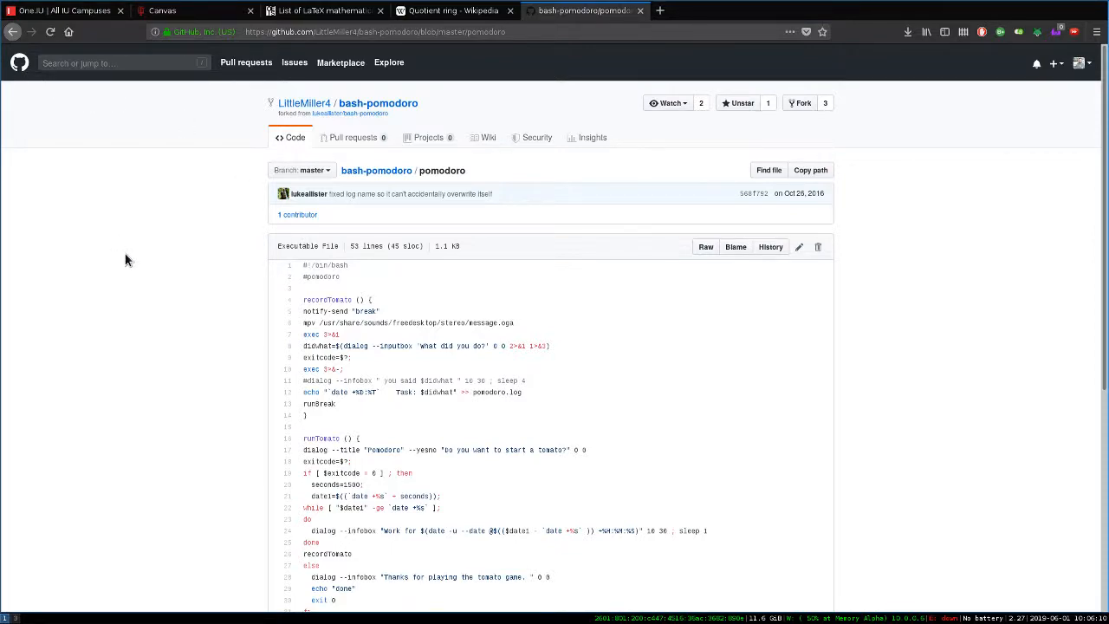
scroll("down", 3)
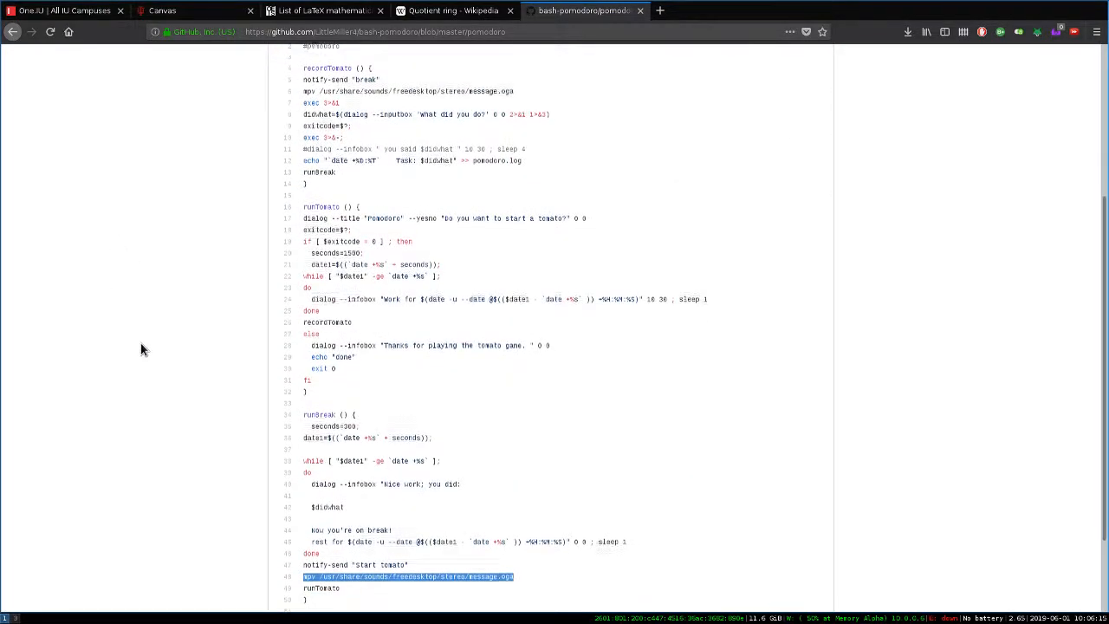
scroll("up", 3)
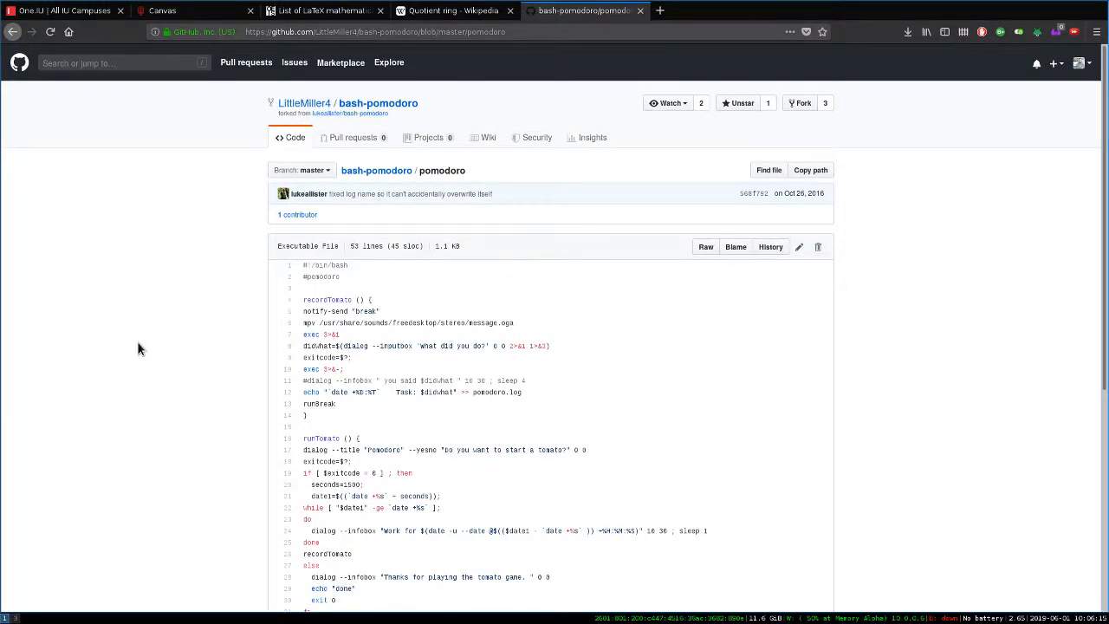
mouse_move(161, 356)
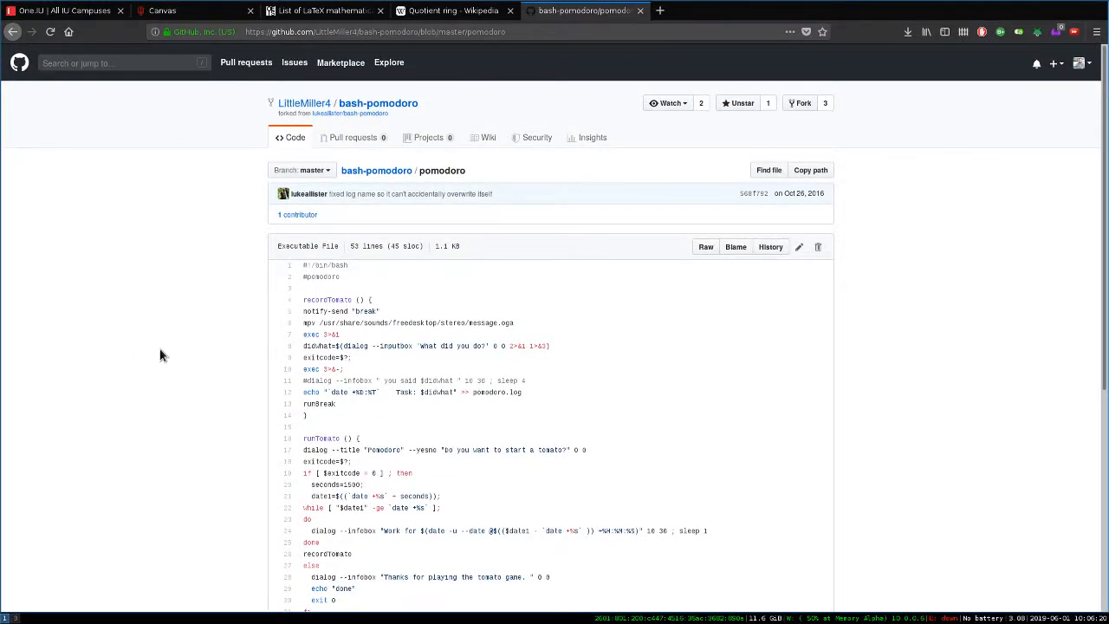
mouse_move(177, 364)
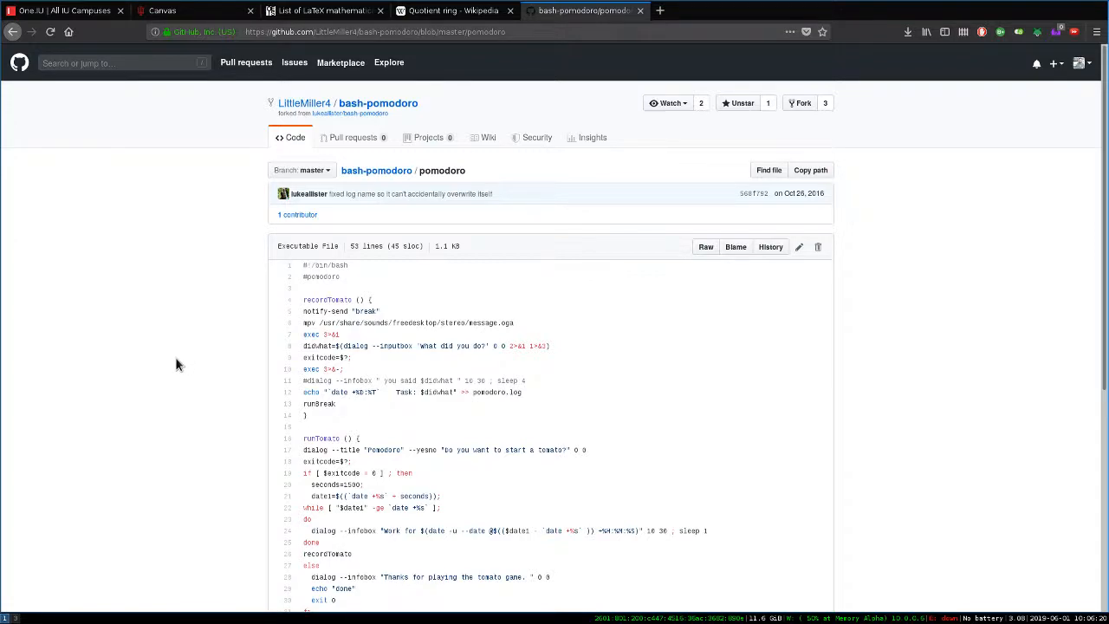